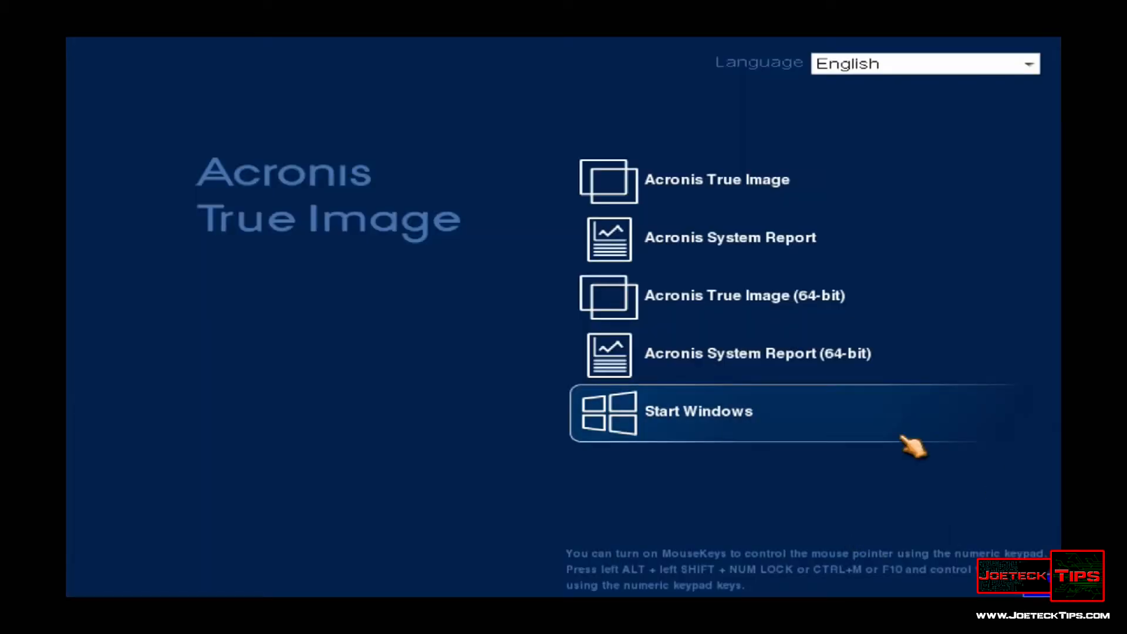
{"action": "mouse_move", "coordinate": [791, 306]}
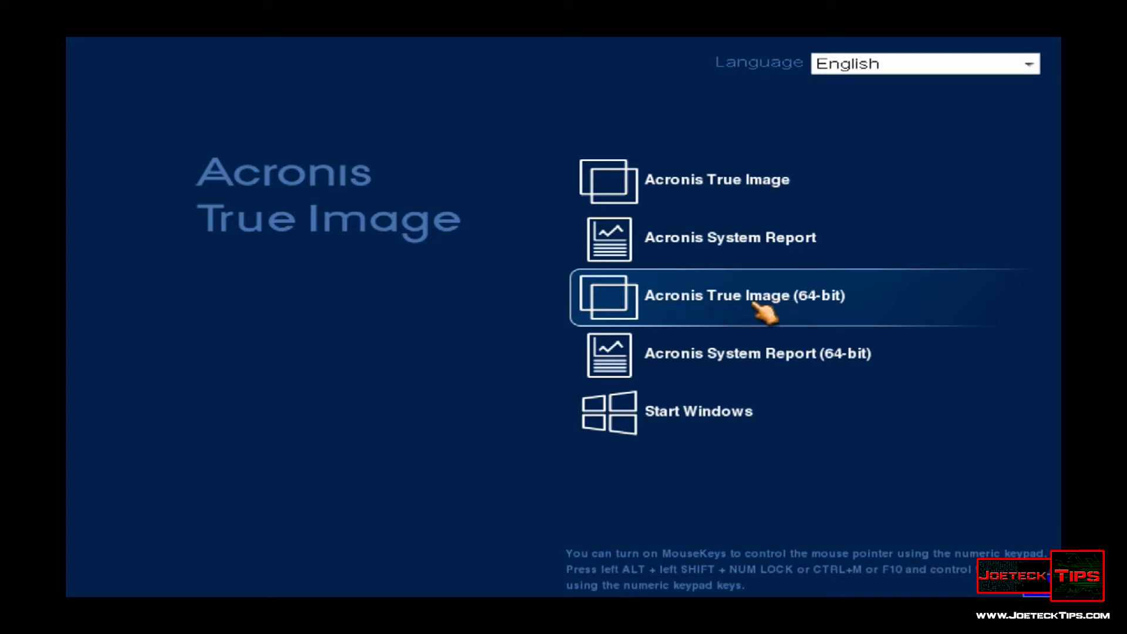
{"action": "mouse_move", "coordinate": [747, 201]}
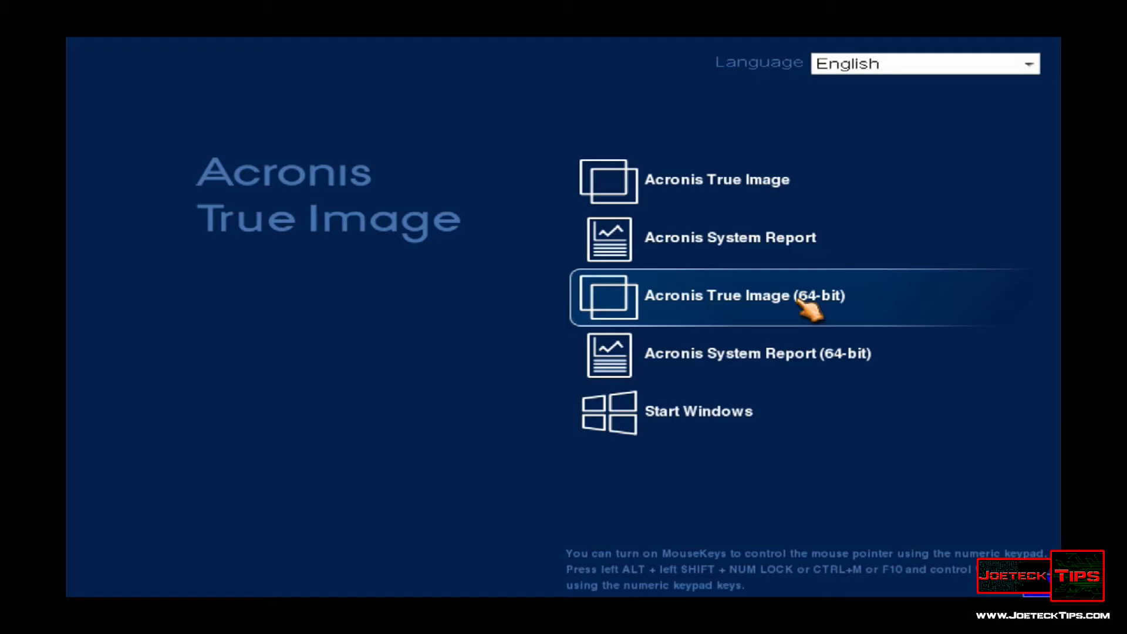
- Launch 64-bit True Image and start Clone Disk in Automatic mode
{"action": "left_click", "coordinate": [744, 295]}
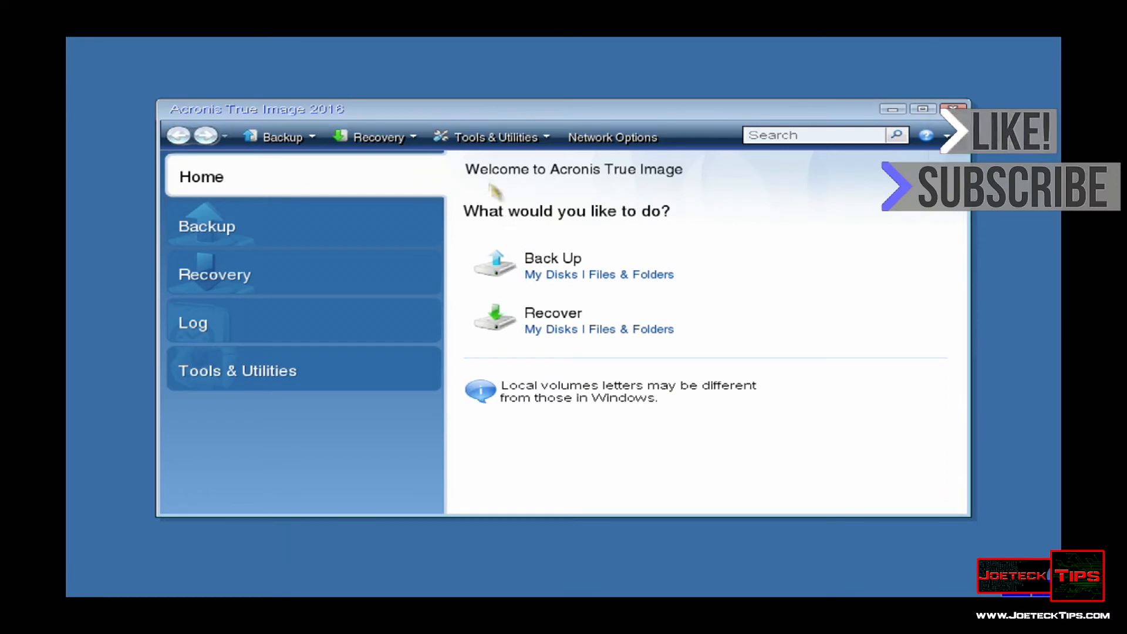
{"action": "left_click", "coordinate": [493, 138]}
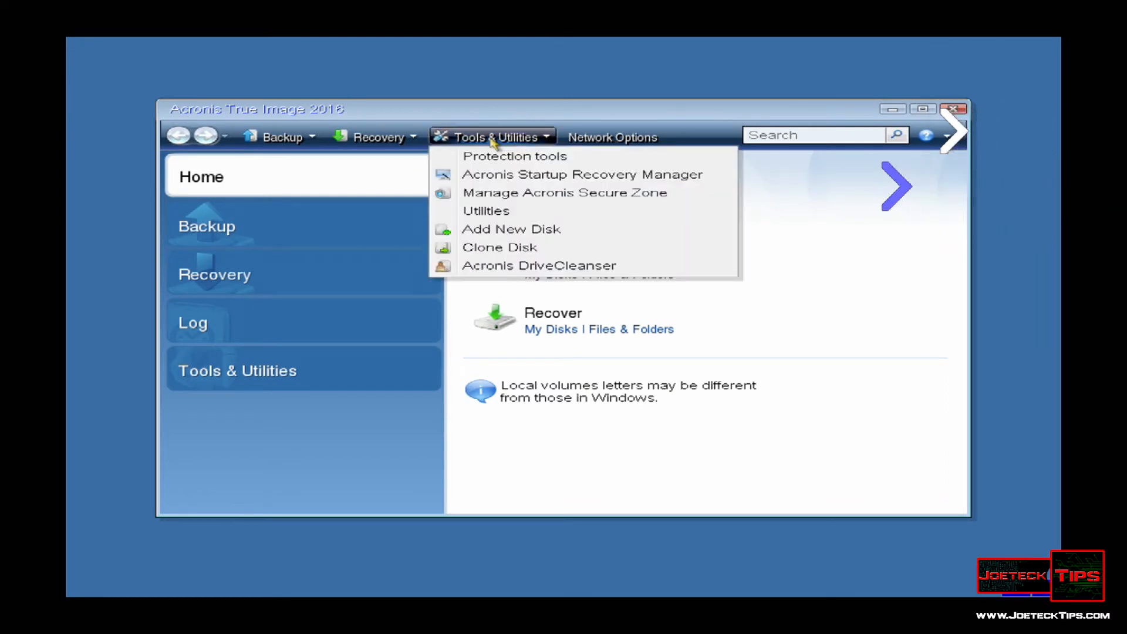
{"action": "mouse_move", "coordinate": [510, 259]}
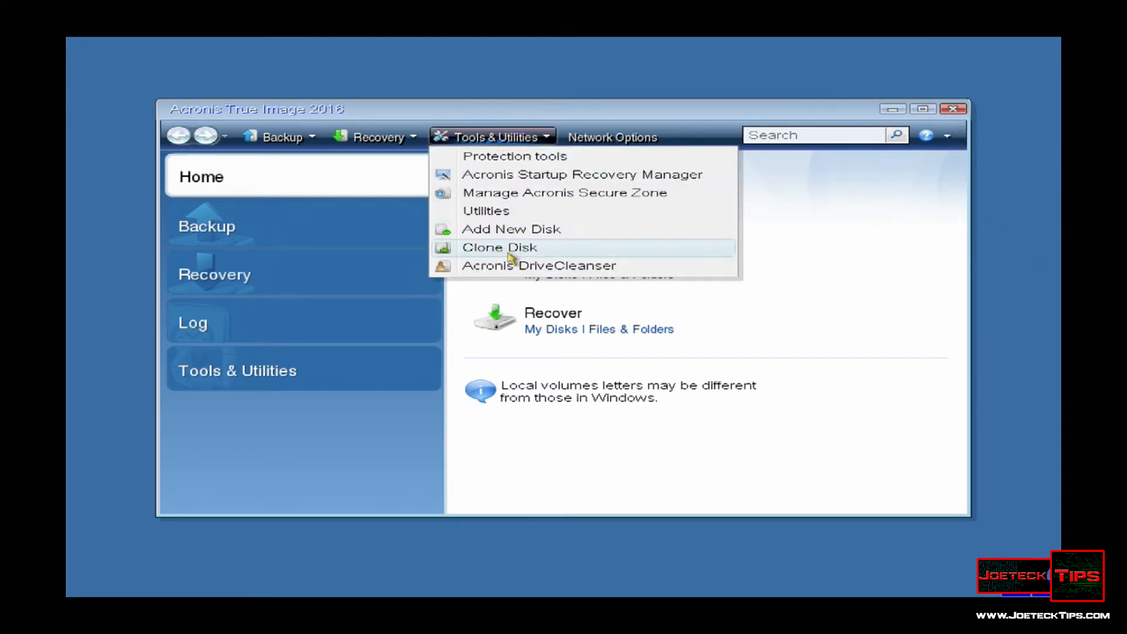
{"action": "left_click", "coordinate": [499, 248]}
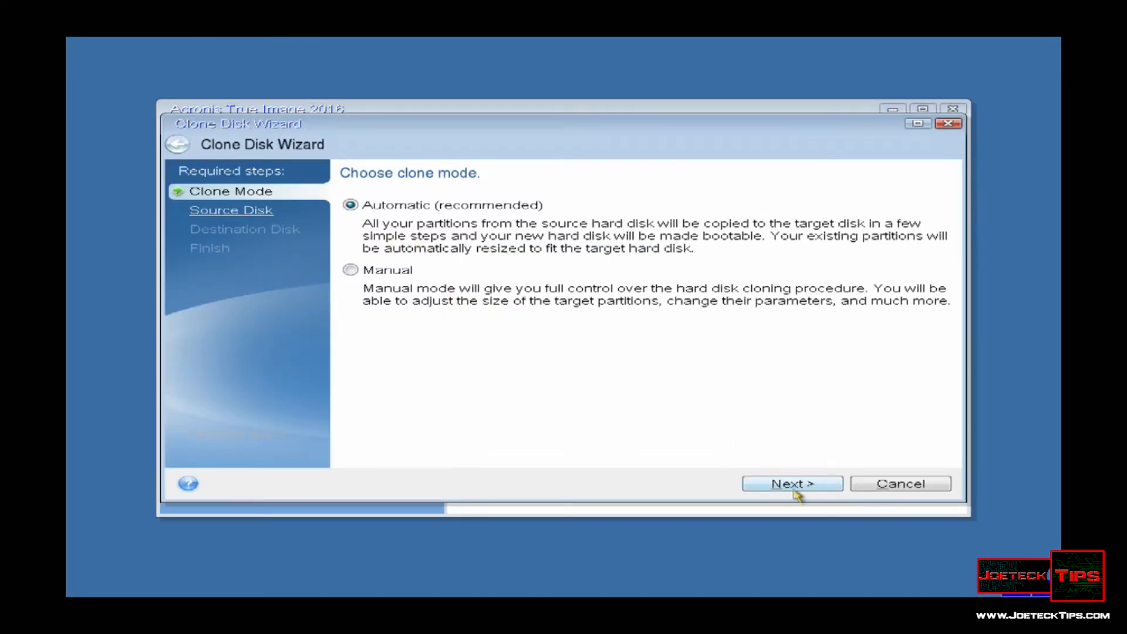
{"action": "left_click", "coordinate": [791, 483]}
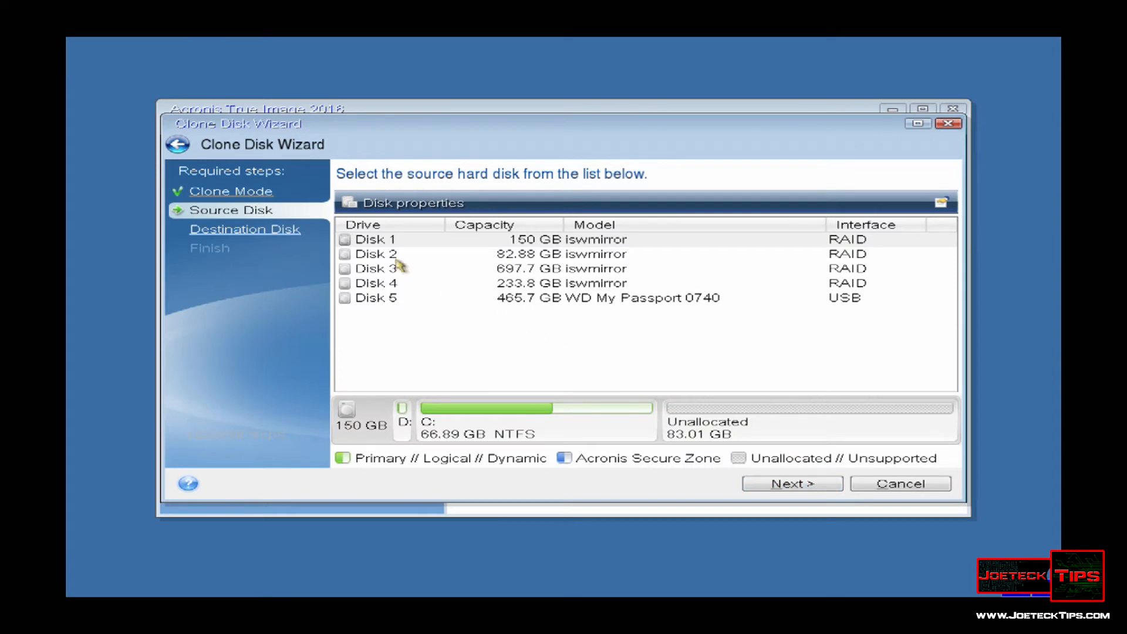
- Select Disk 1 (150 GB) as the clone source
{"action": "left_click", "coordinate": [375, 240]}
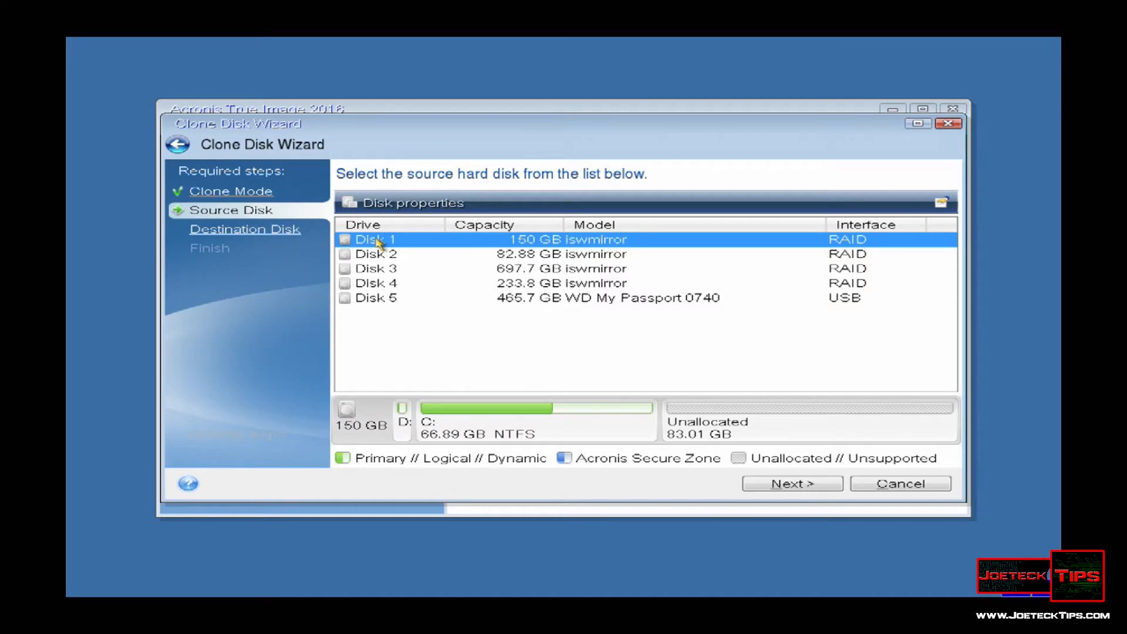
{"action": "mouse_move", "coordinate": [394, 243]}
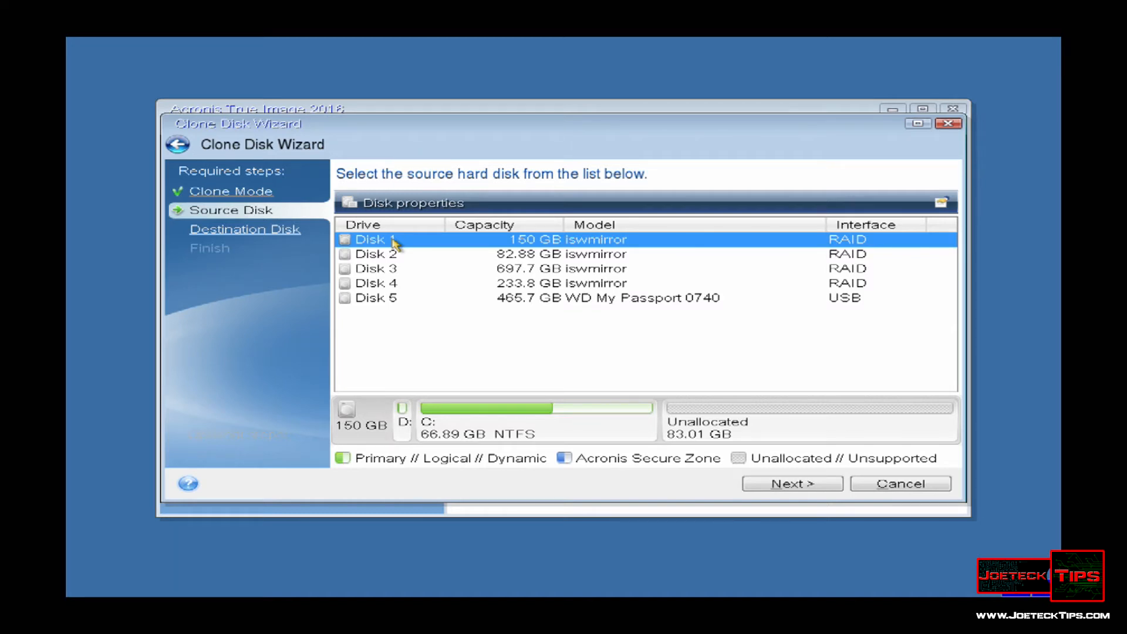
{"action": "mouse_move", "coordinate": [428, 272]}
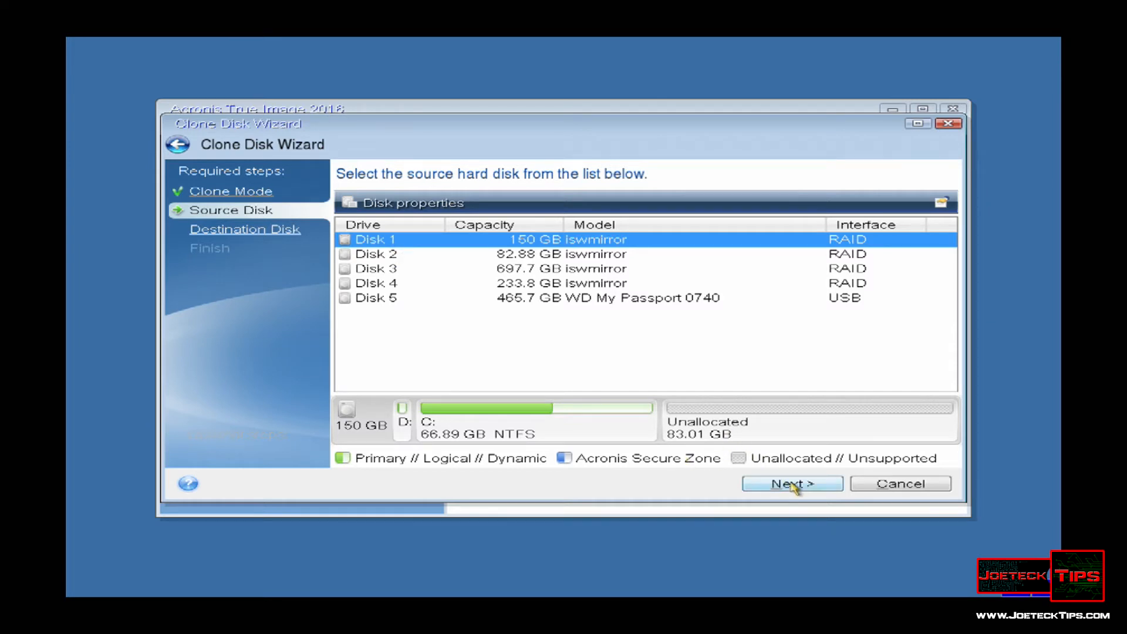
- Advance to the Destination Disk step, then cancel the Clone Disk Wizard
{"action": "left_click", "coordinate": [791, 483]}
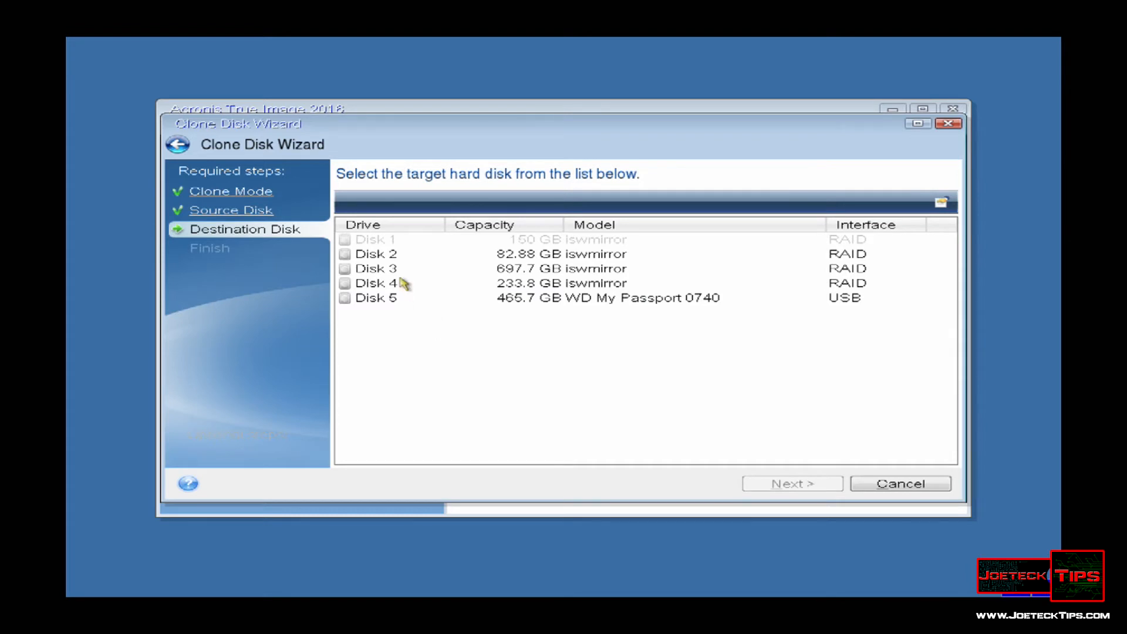
{"action": "mouse_move", "coordinate": [381, 340]}
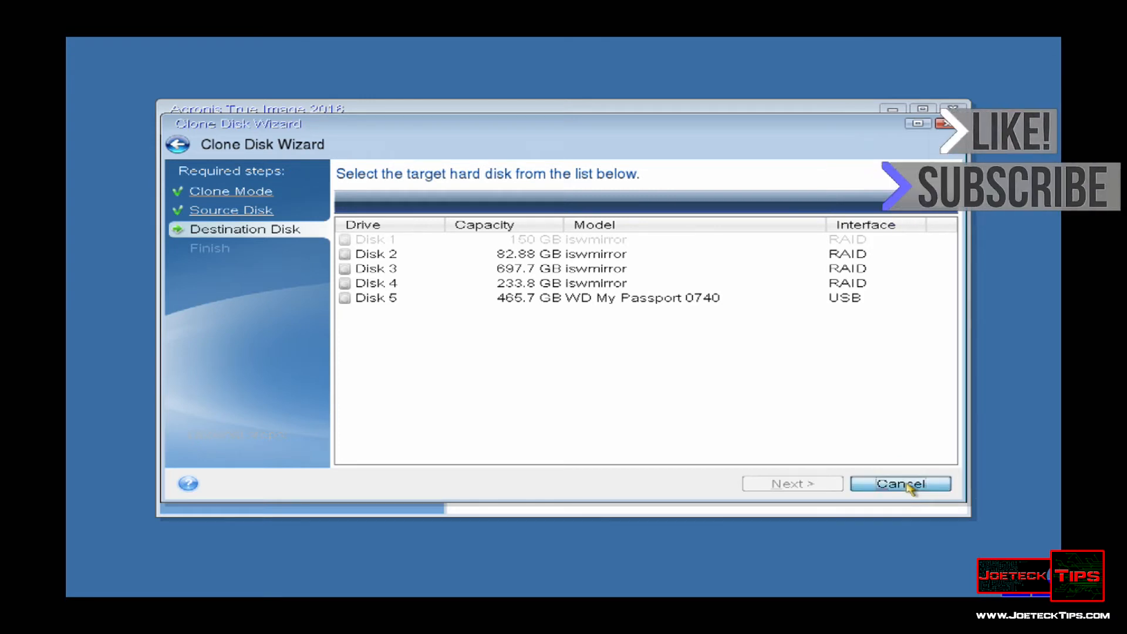
{"action": "left_click", "coordinate": [901, 483]}
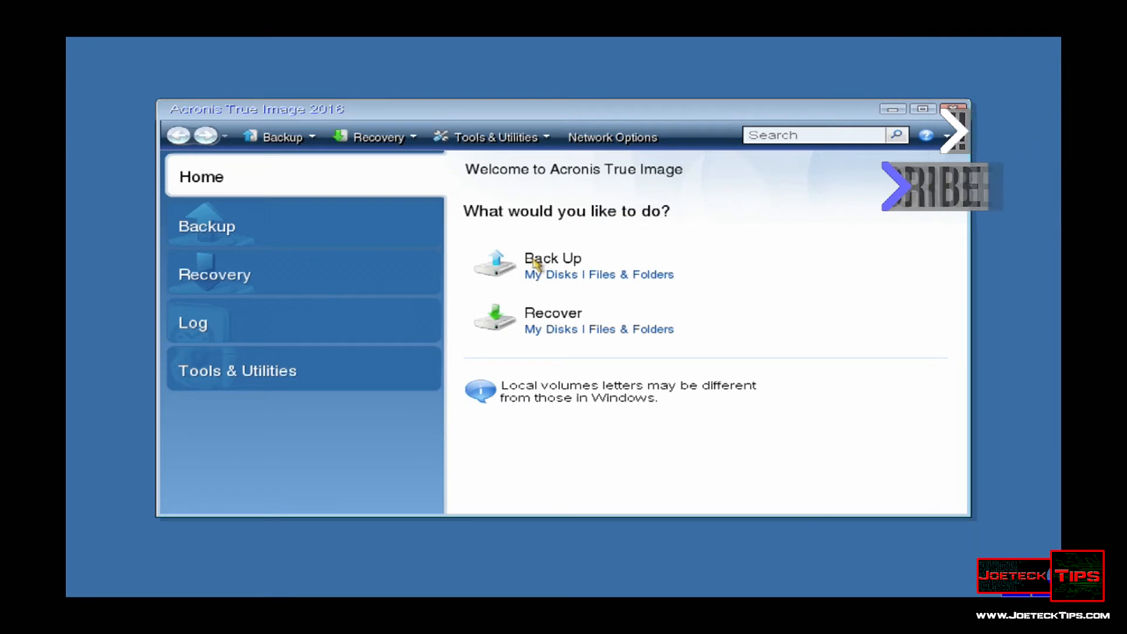
- Start a disk backup with only Disk 1 checked and proceed to archive location
{"action": "left_click", "coordinate": [550, 274]}
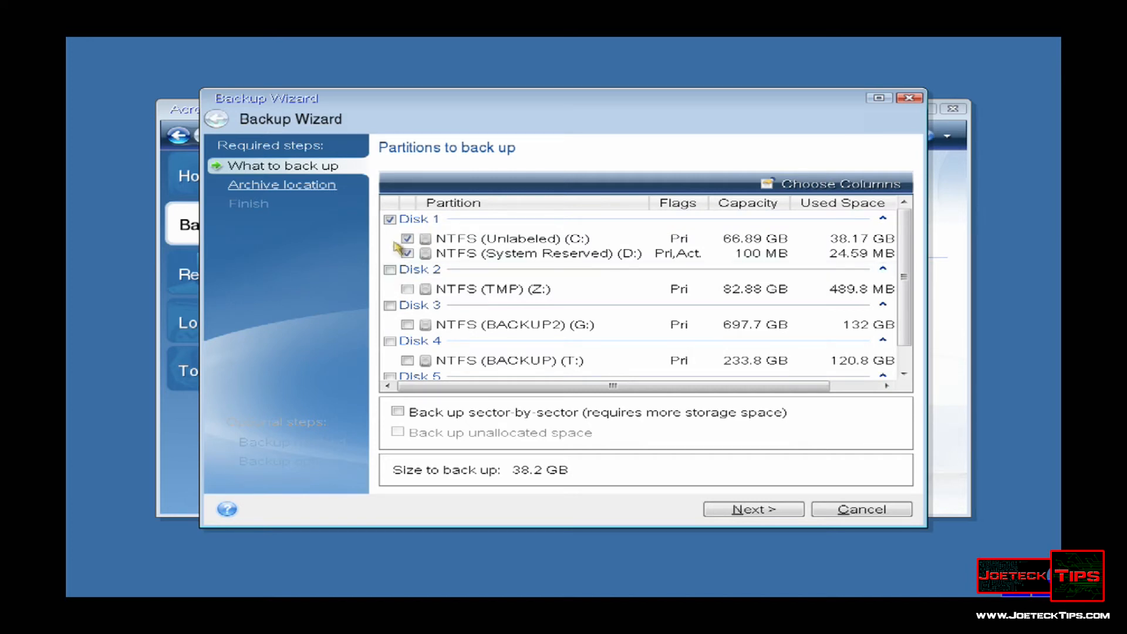
{"action": "left_click", "coordinate": [389, 269]}
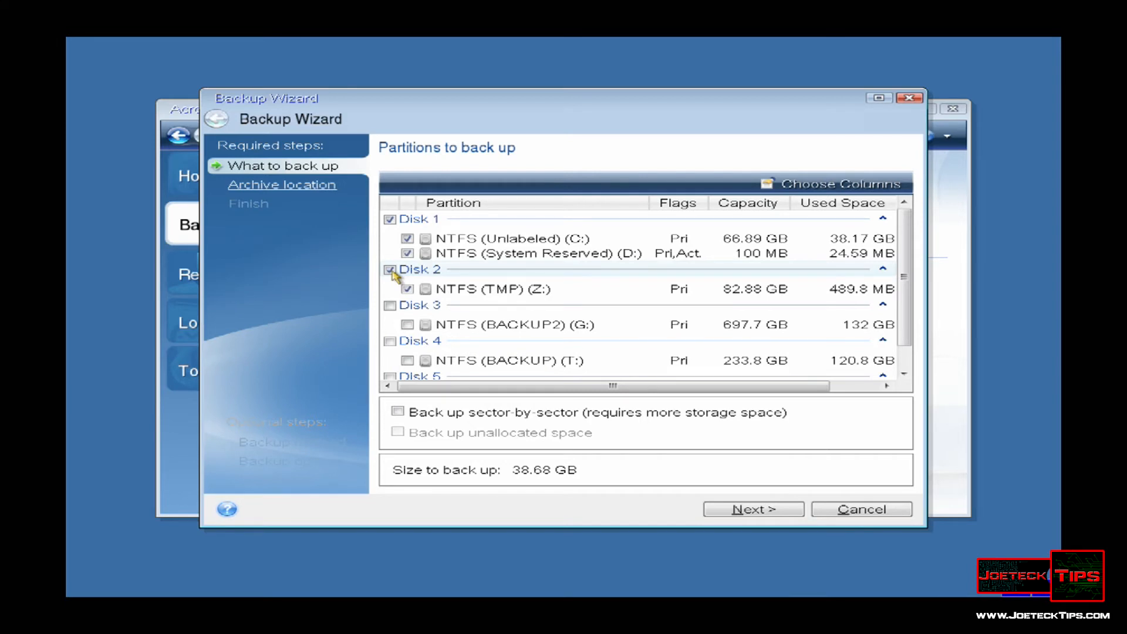
{"action": "left_click", "coordinate": [390, 269]}
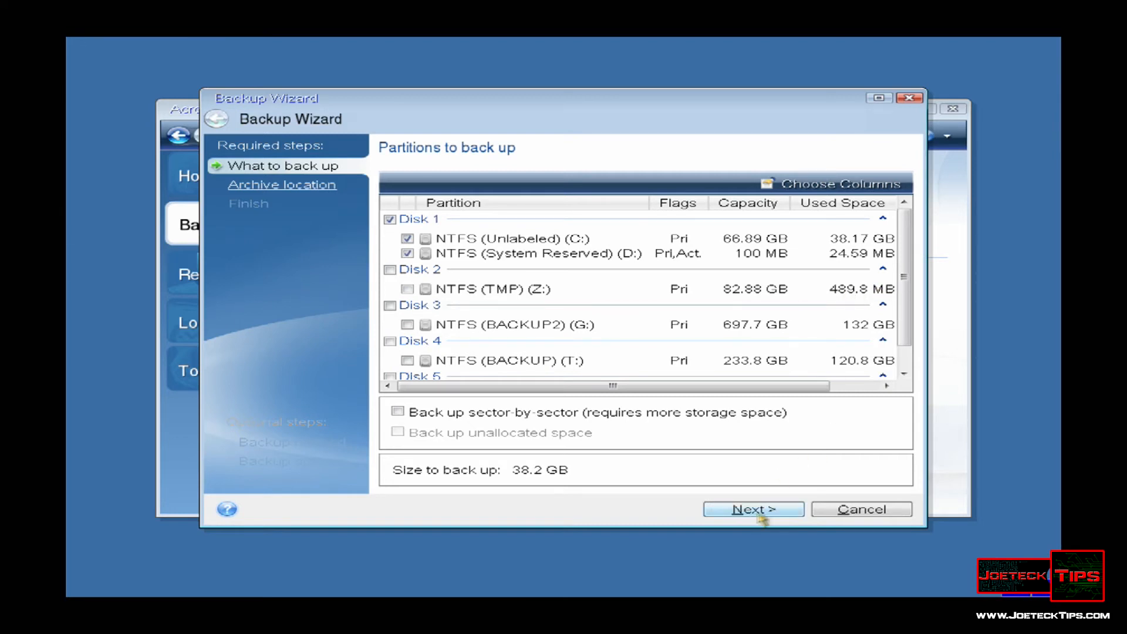
{"action": "left_click", "coordinate": [752, 509]}
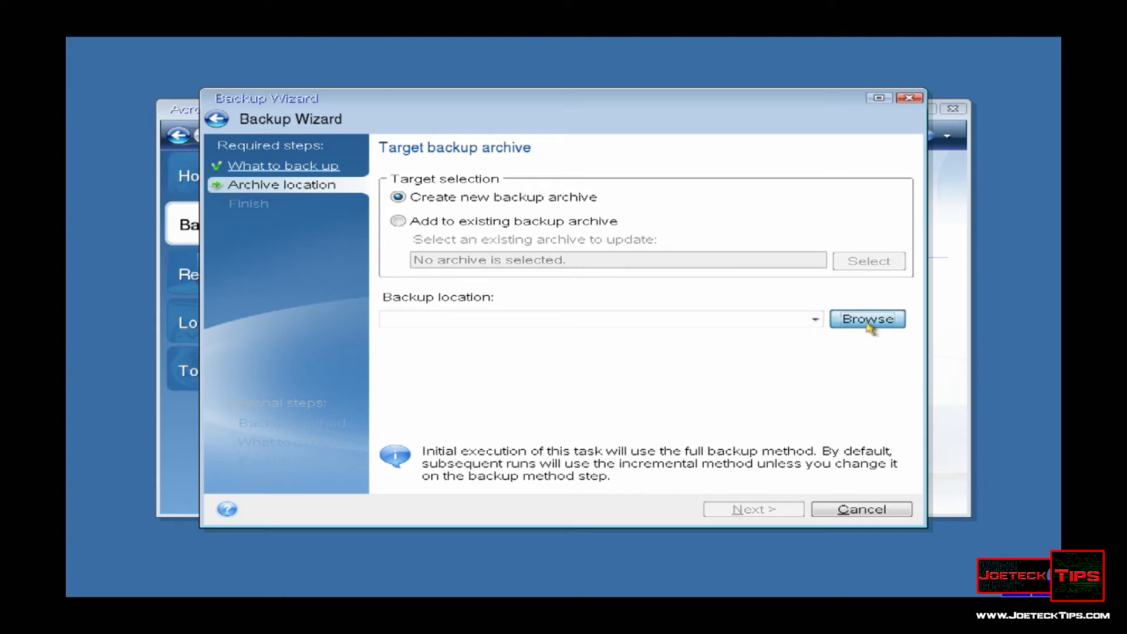
- Set the backup target to E:\Backup\acronis-demo.tib on My Passport and reach the summary
{"action": "left_click", "coordinate": [868, 319]}
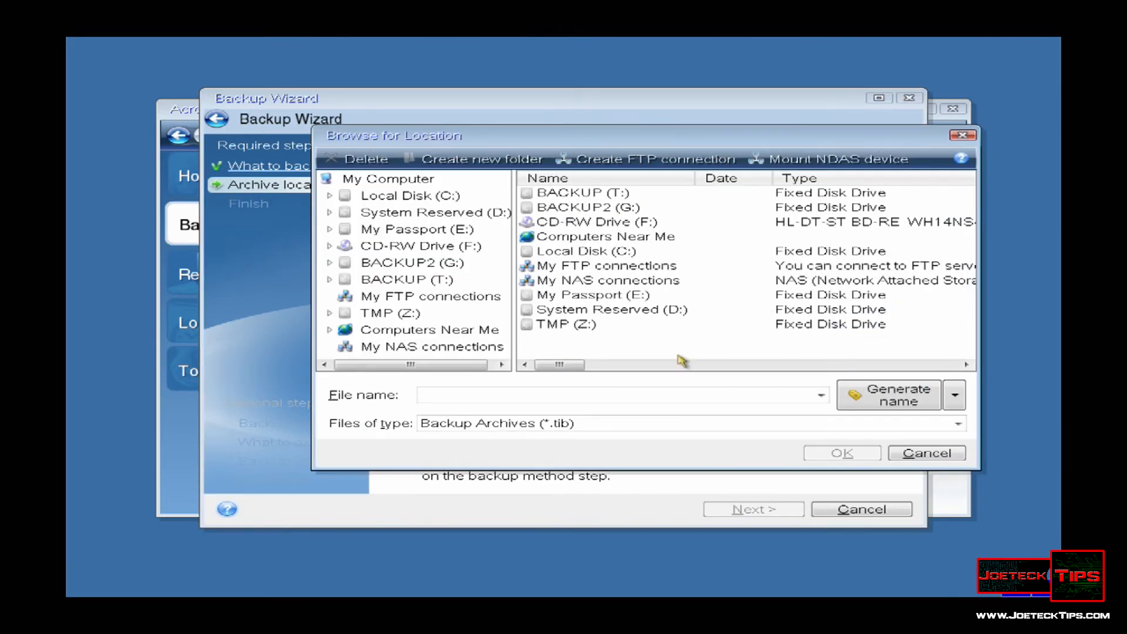
{"action": "left_click", "coordinate": [417, 229]}
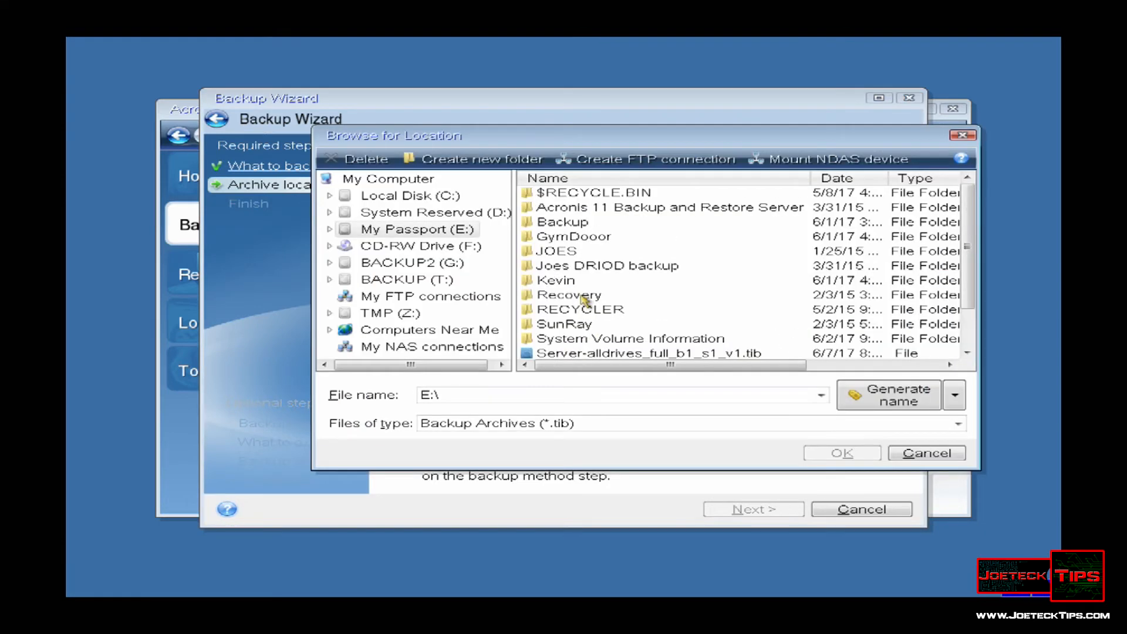
{"action": "double_click", "coordinate": [562, 221]}
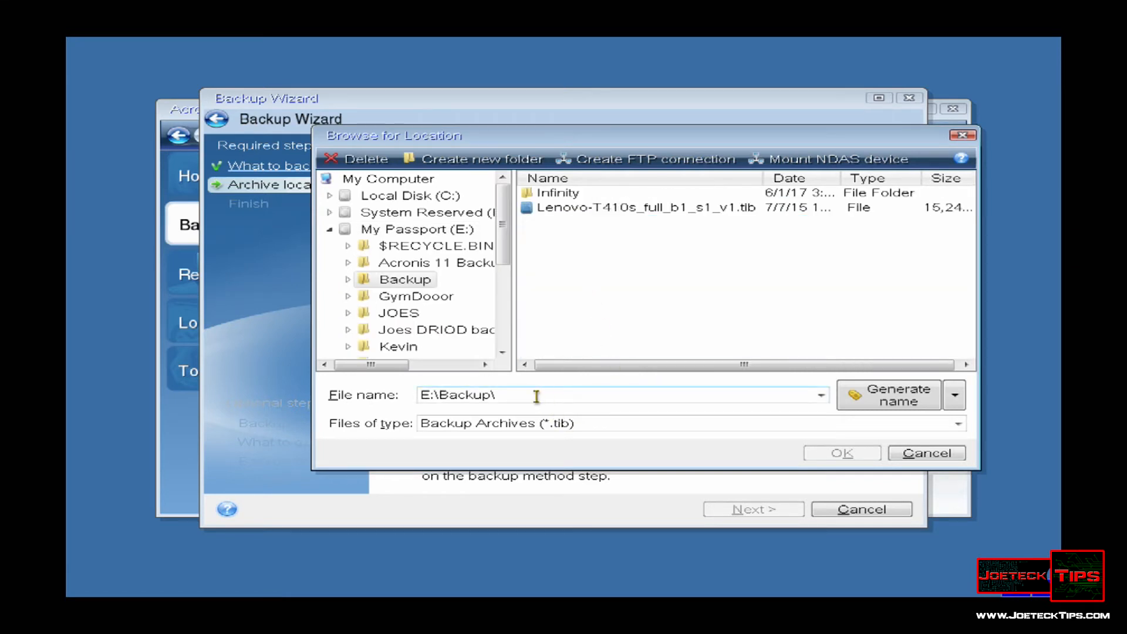
{"action": "type", "text": "ar"}
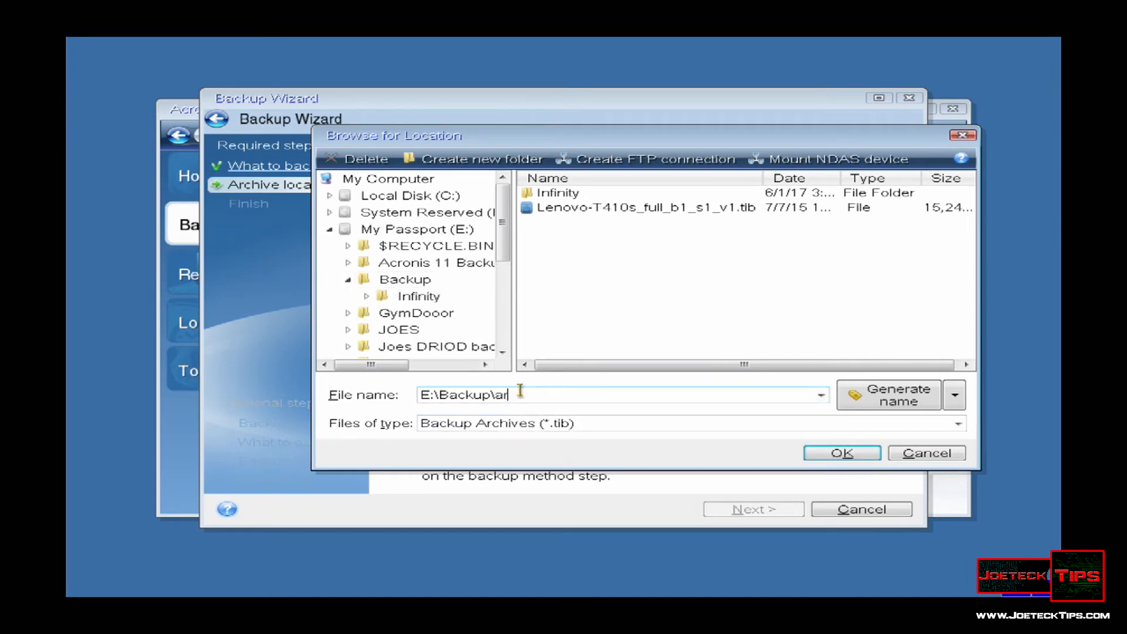
{"action": "type", "text": "cronis"}
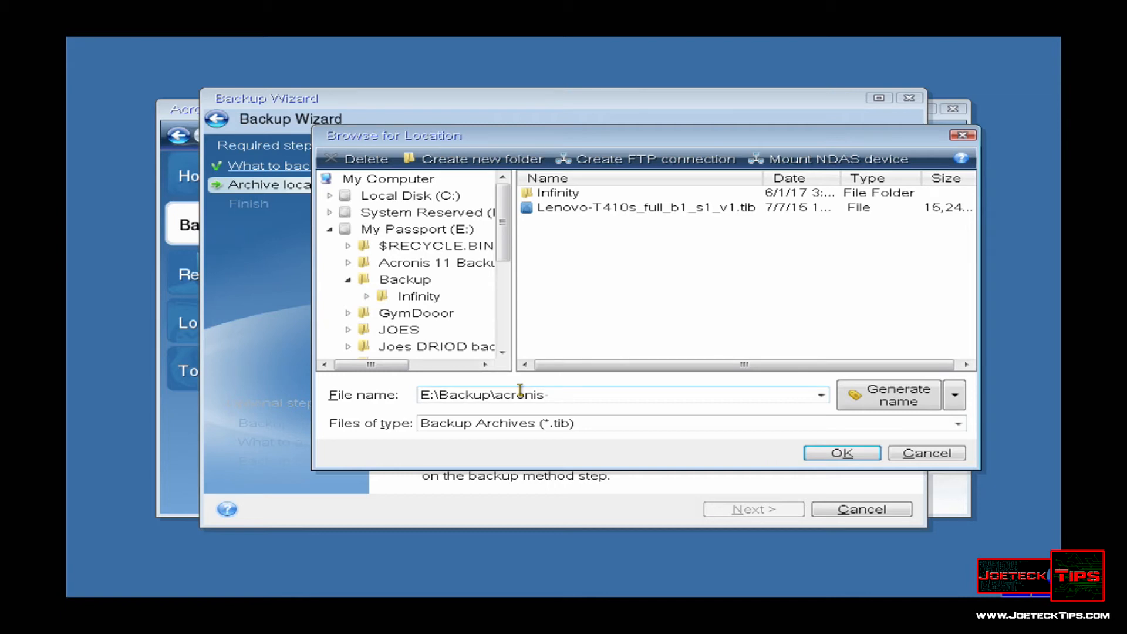
{"action": "type", "text": "-demo"}
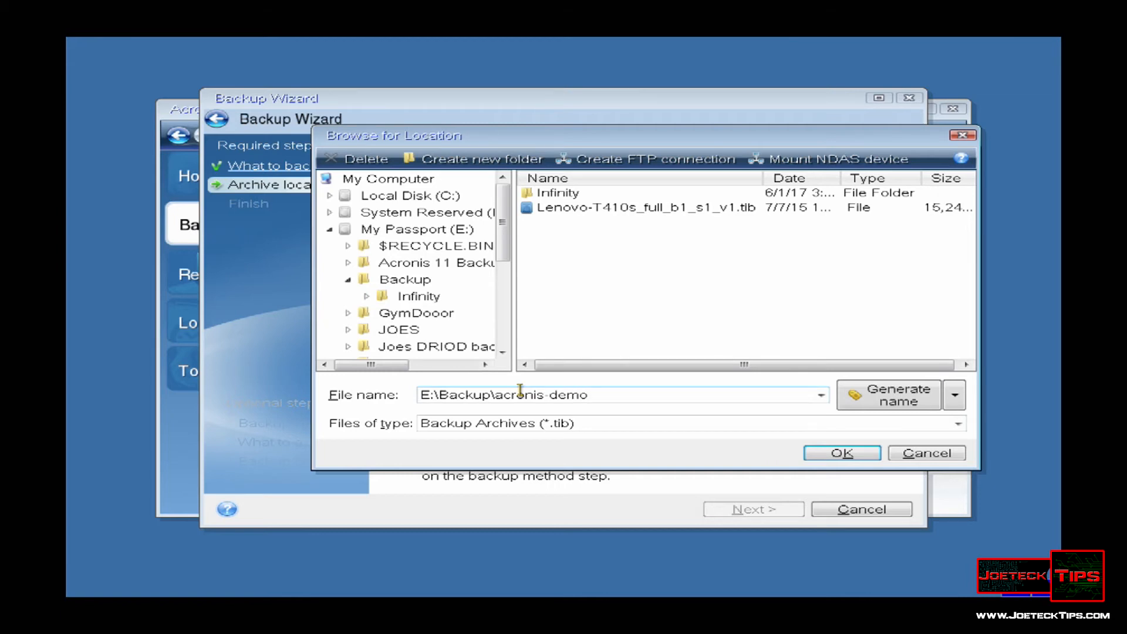
{"action": "left_click", "coordinate": [841, 453]}
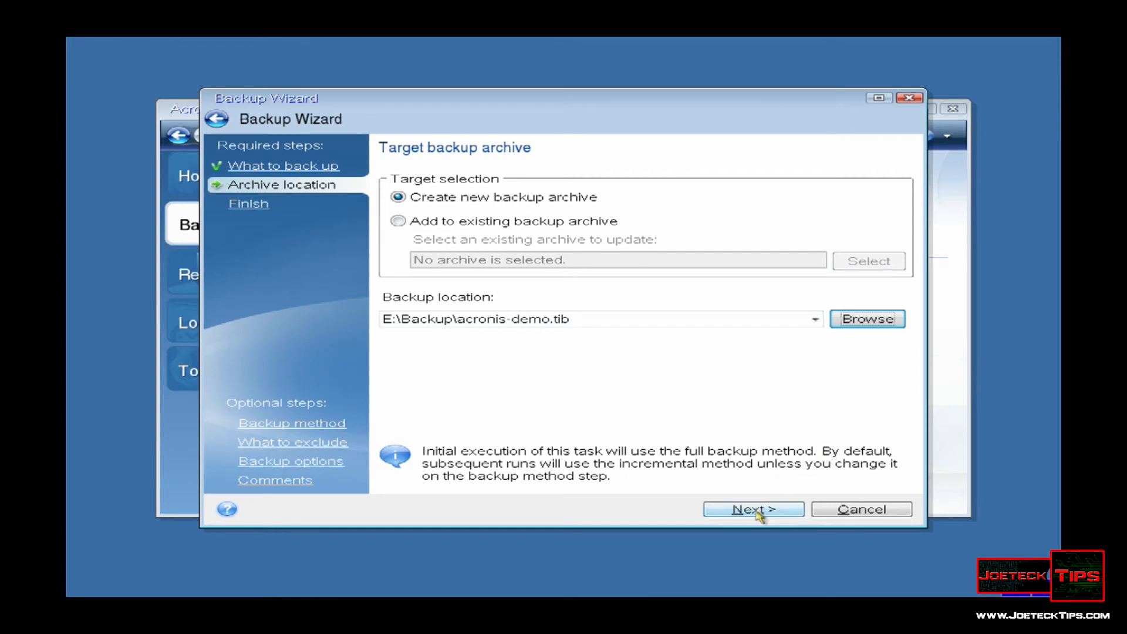
{"action": "left_click", "coordinate": [753, 509]}
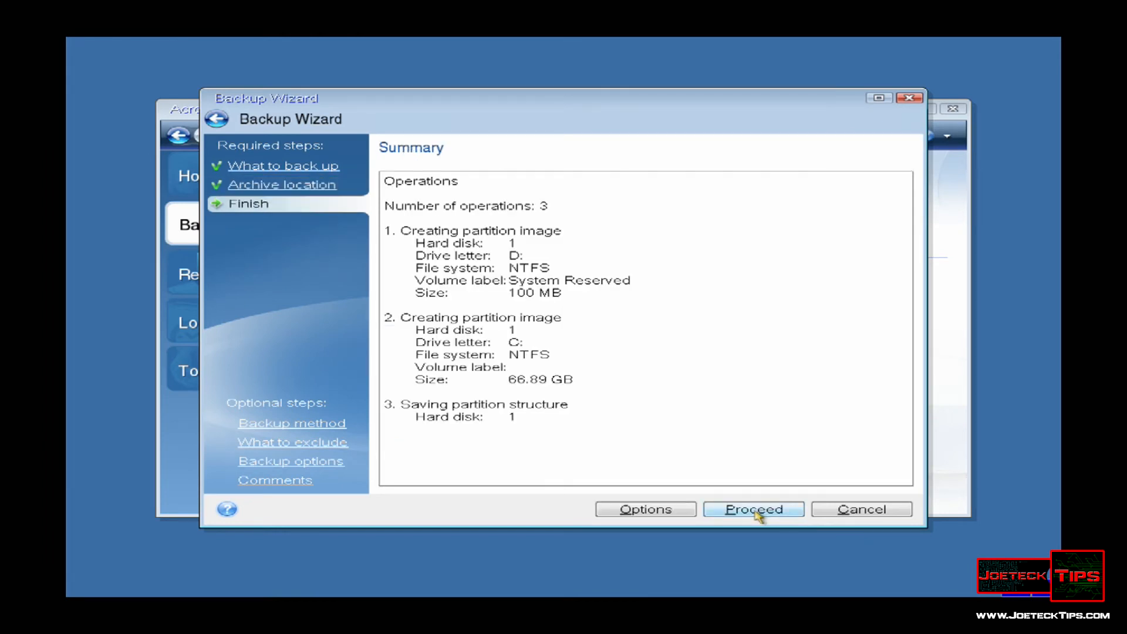
- Run the Disk 1 backup and dismiss the 'Backup operation succeeded' message
{"action": "left_click", "coordinate": [753, 509]}
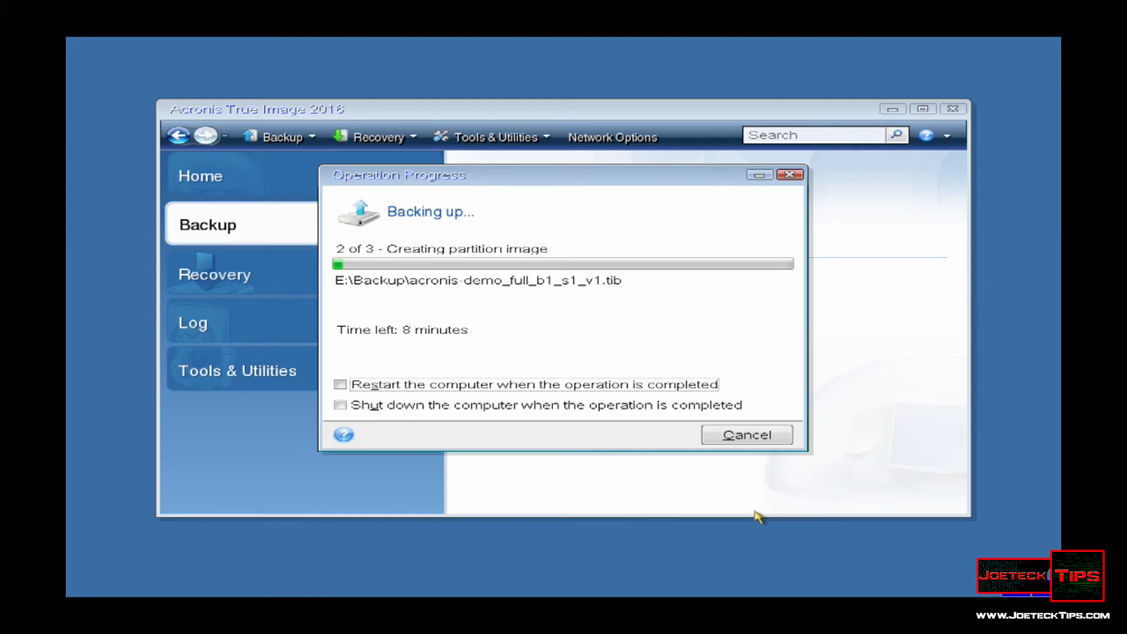
{"action": "mouse_move", "coordinate": [762, 516]}
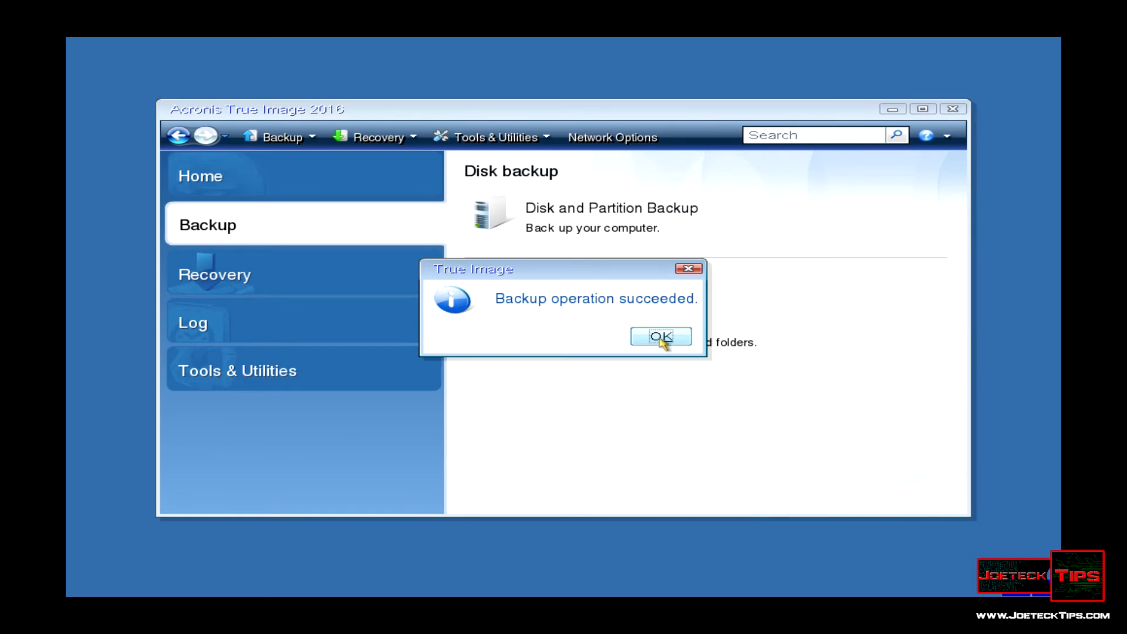
{"action": "left_click", "coordinate": [659, 337]}
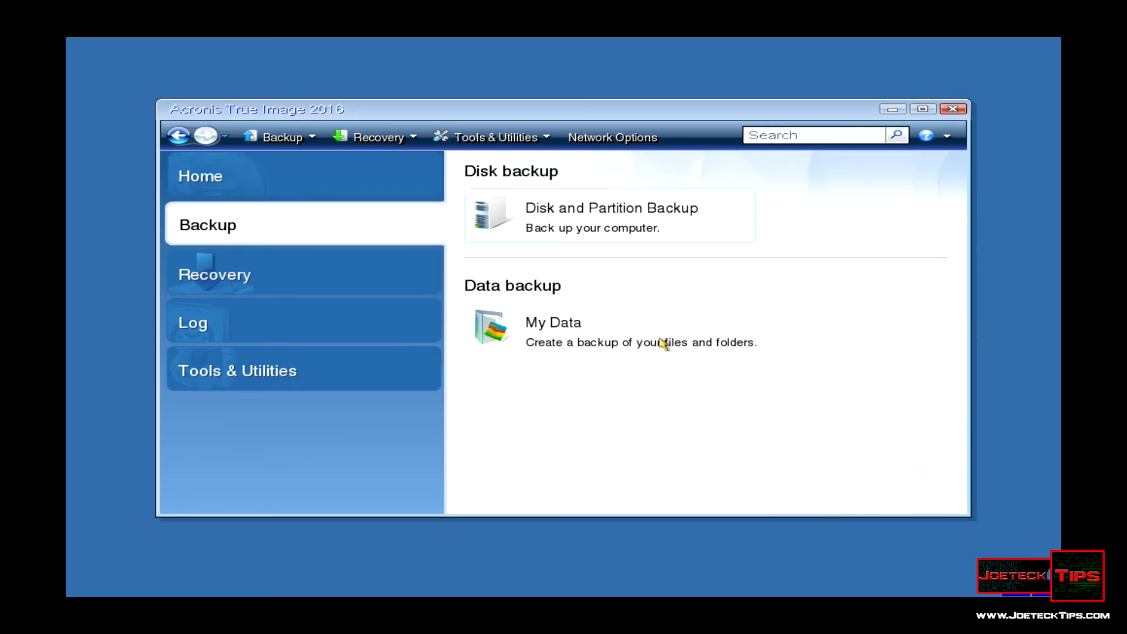
{"action": "mouse_move", "coordinate": [952, 166]}
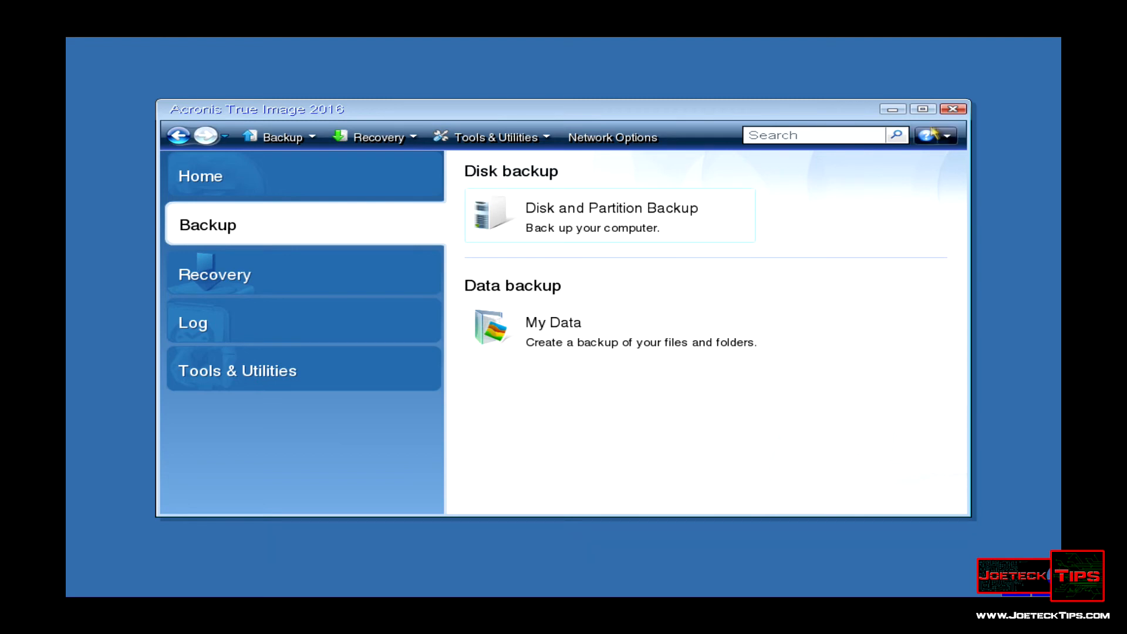
{"action": "mouse_move", "coordinate": [955, 109]}
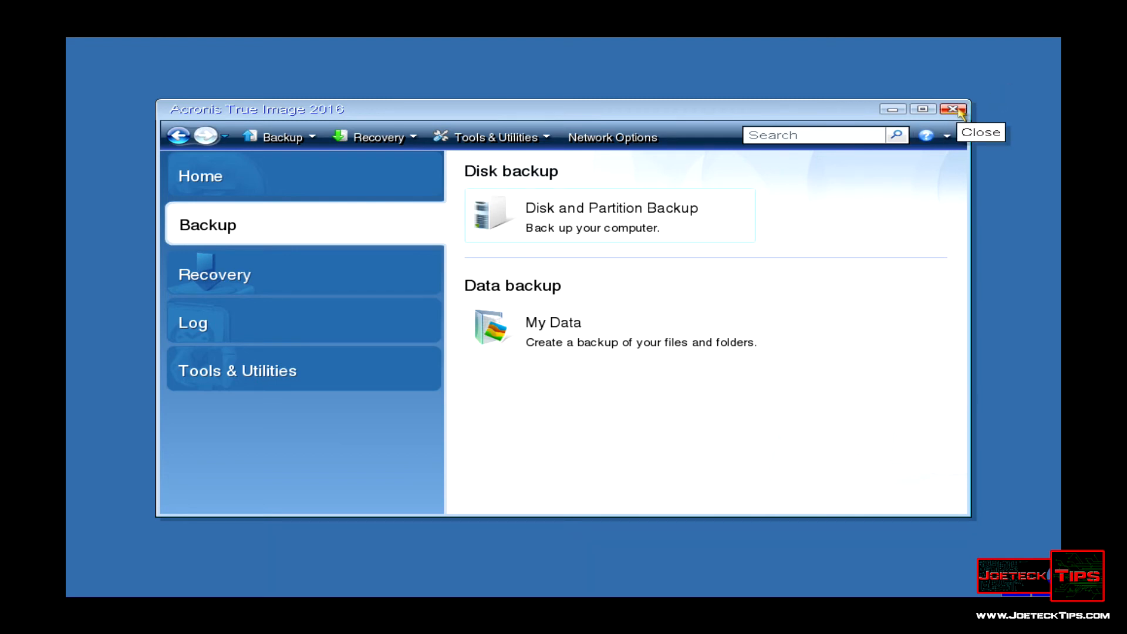
{"action": "mouse_move", "coordinate": [956, 111]}
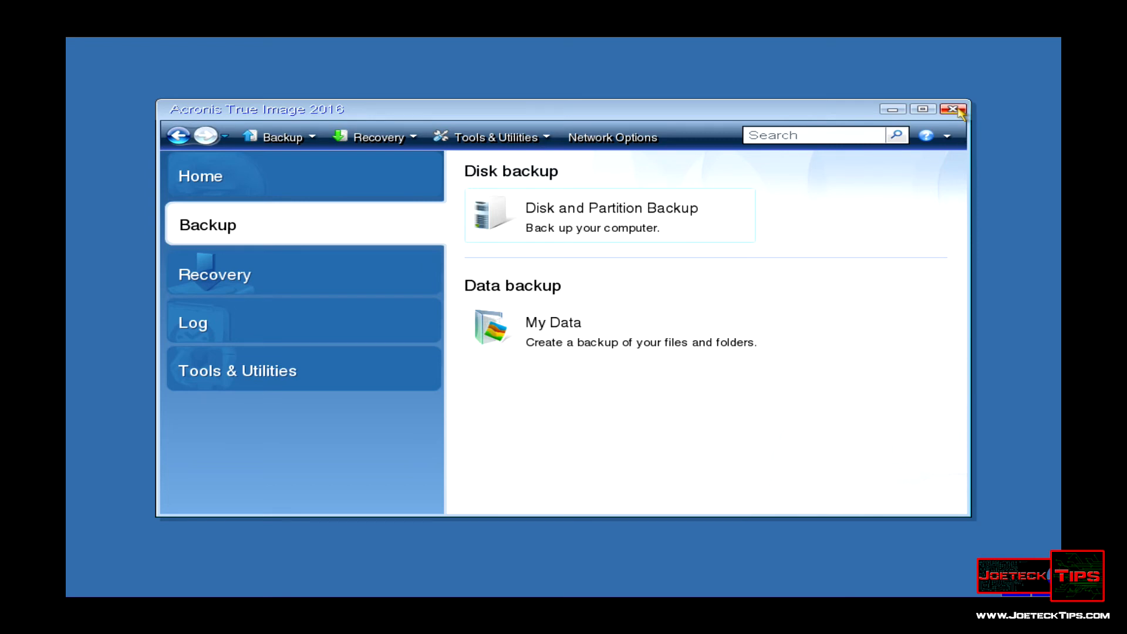
- Restart True Image and switch to the Recovery page
{"action": "left_click", "coordinate": [954, 110]}
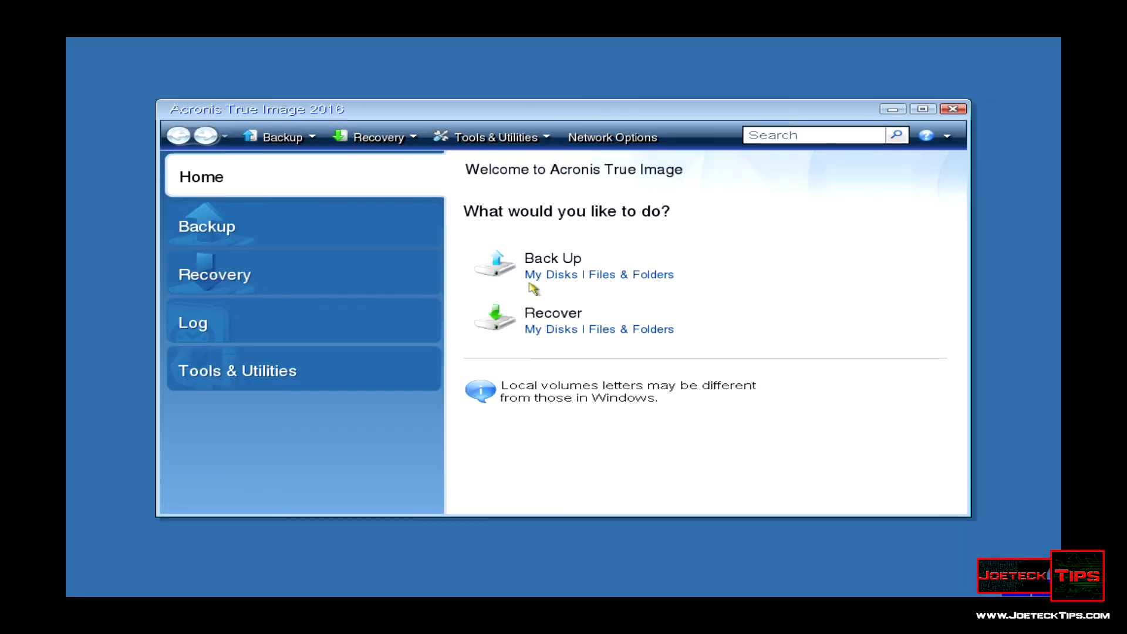
{"action": "left_click", "coordinate": [214, 274]}
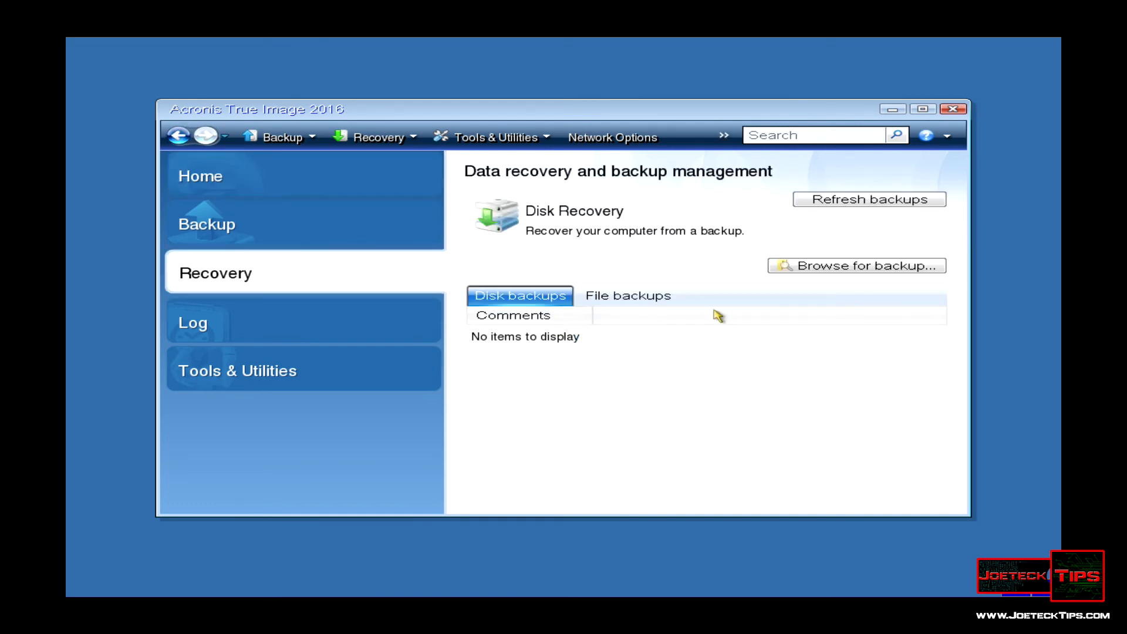
{"action": "mouse_move", "coordinate": [854, 265]}
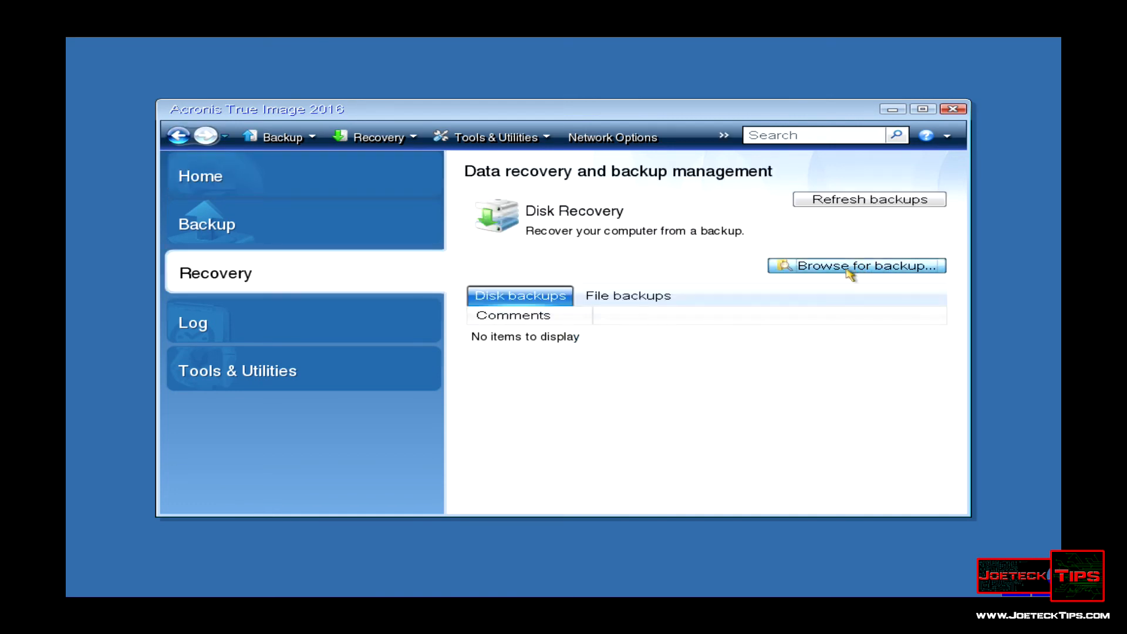
- Load acronis-demo_full_b1_s1_v1.tib from E:\Backup and open the image's context menu
{"action": "left_click", "coordinate": [855, 265]}
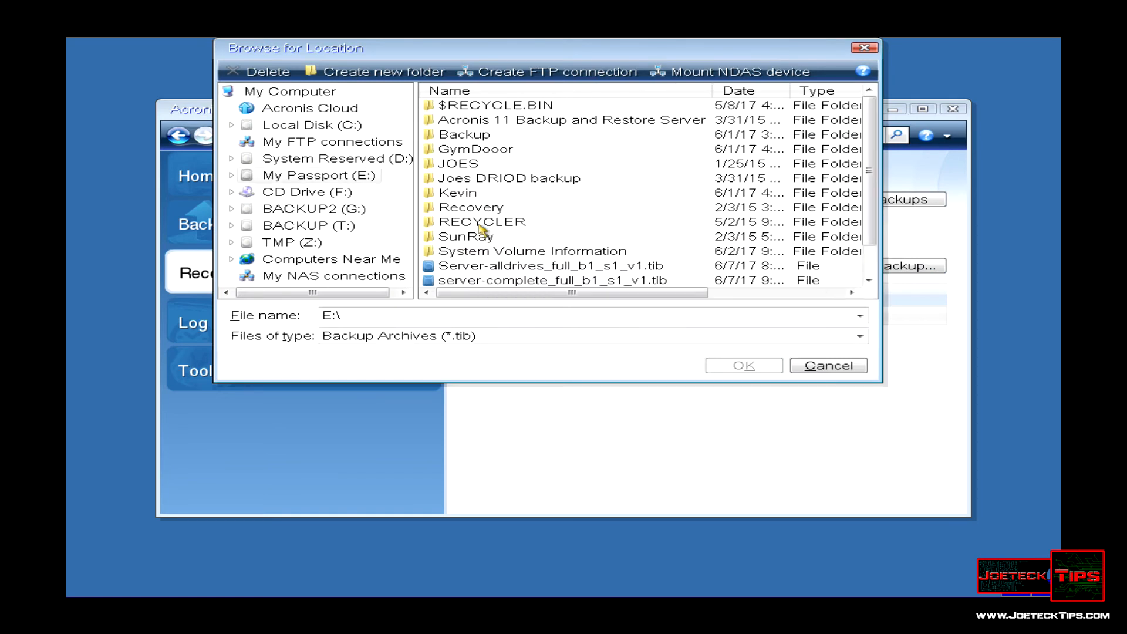
{"action": "left_click", "coordinate": [464, 135]}
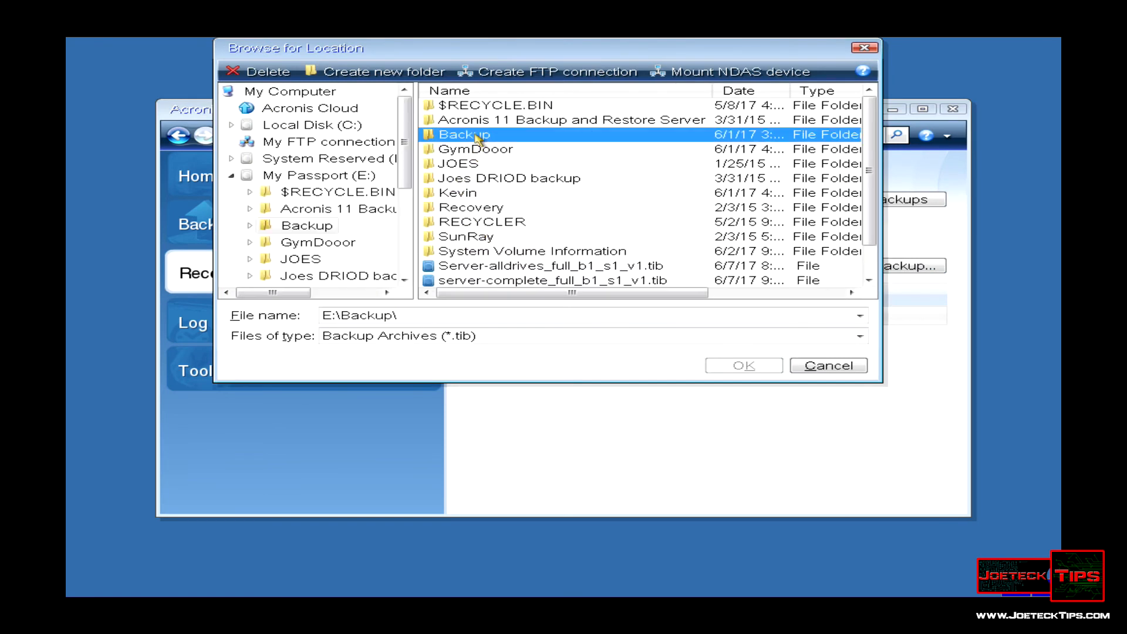
{"action": "double_click", "coordinate": [464, 134]}
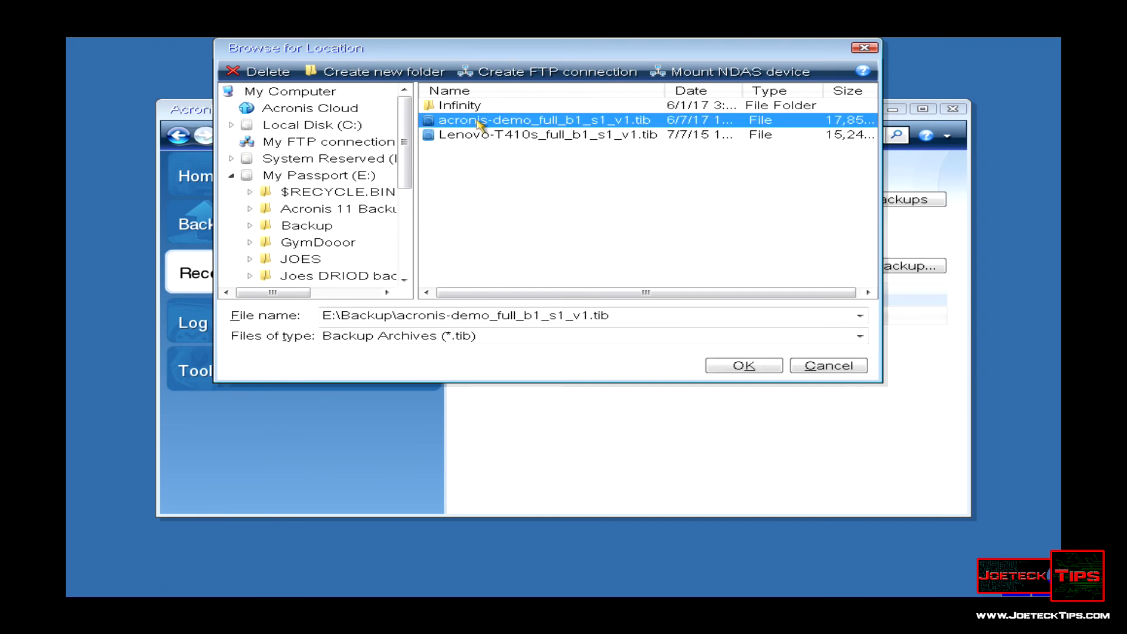
{"action": "left_click", "coordinate": [742, 366]}
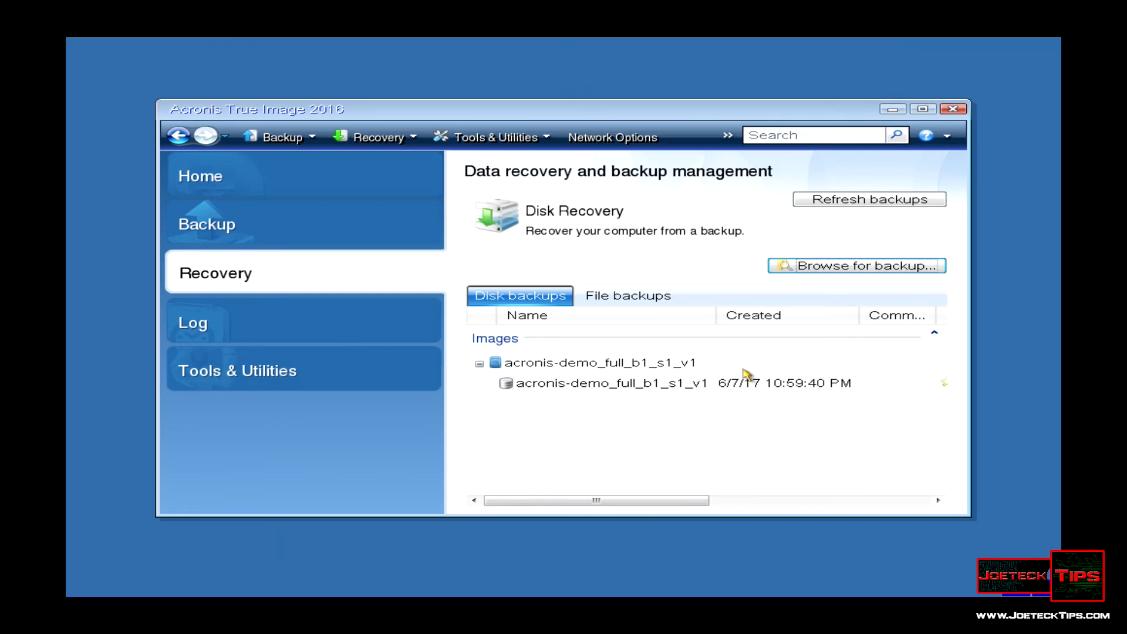
{"action": "left_click", "coordinate": [611, 382]}
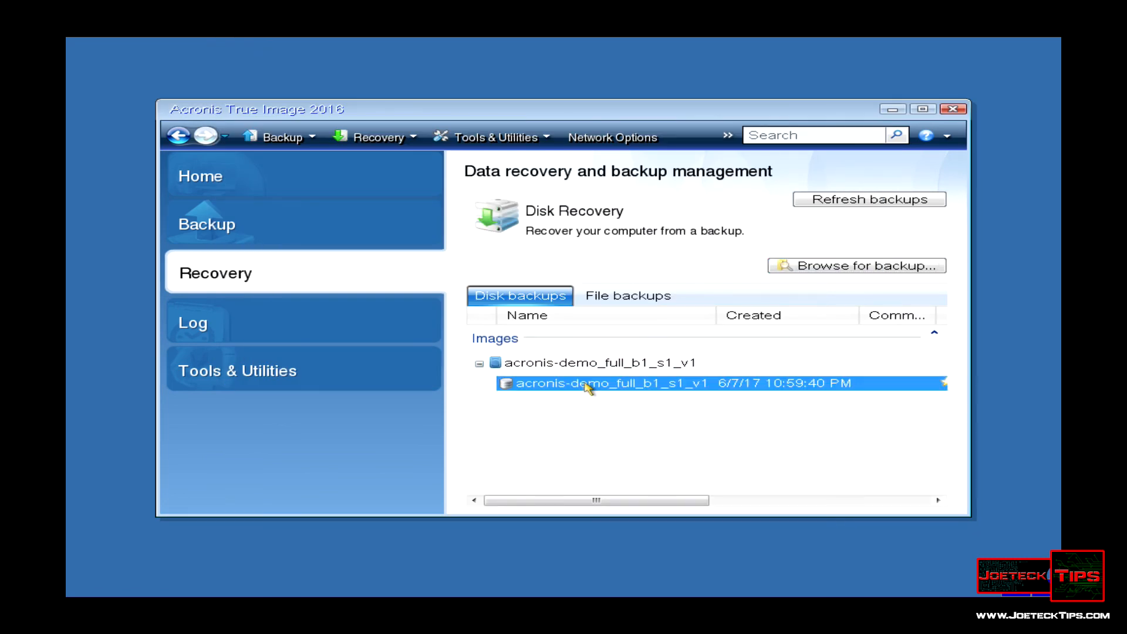
{"action": "right_click", "coordinate": [589, 382]}
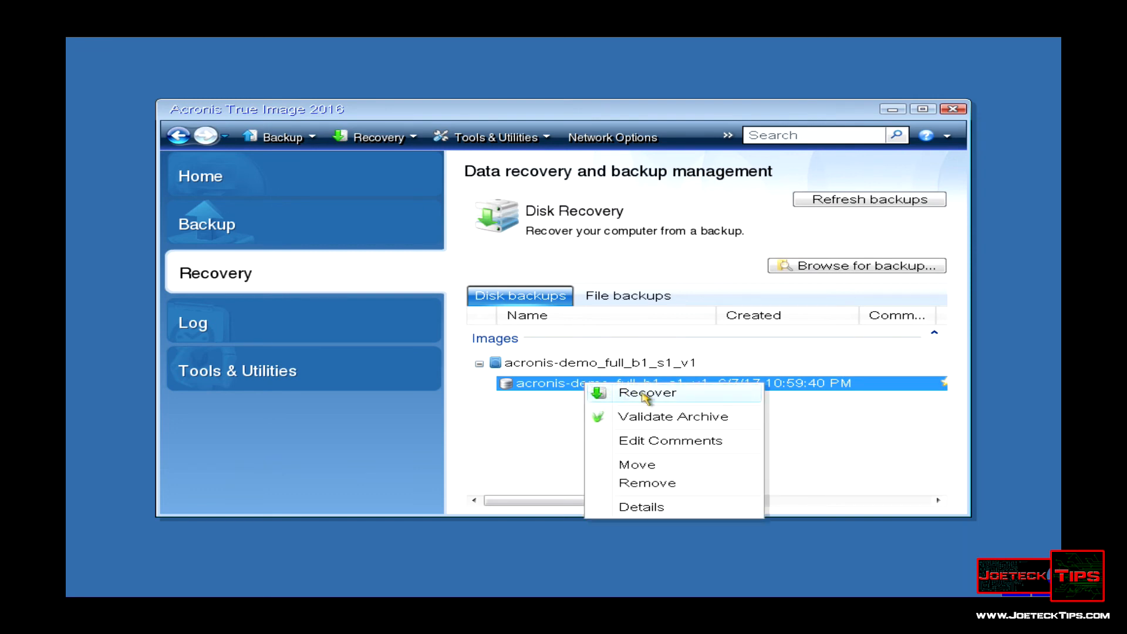
- Recover all partitions of the acronis-demo image onto Disk 1, accepting partition deletion
{"action": "left_click", "coordinate": [647, 392]}
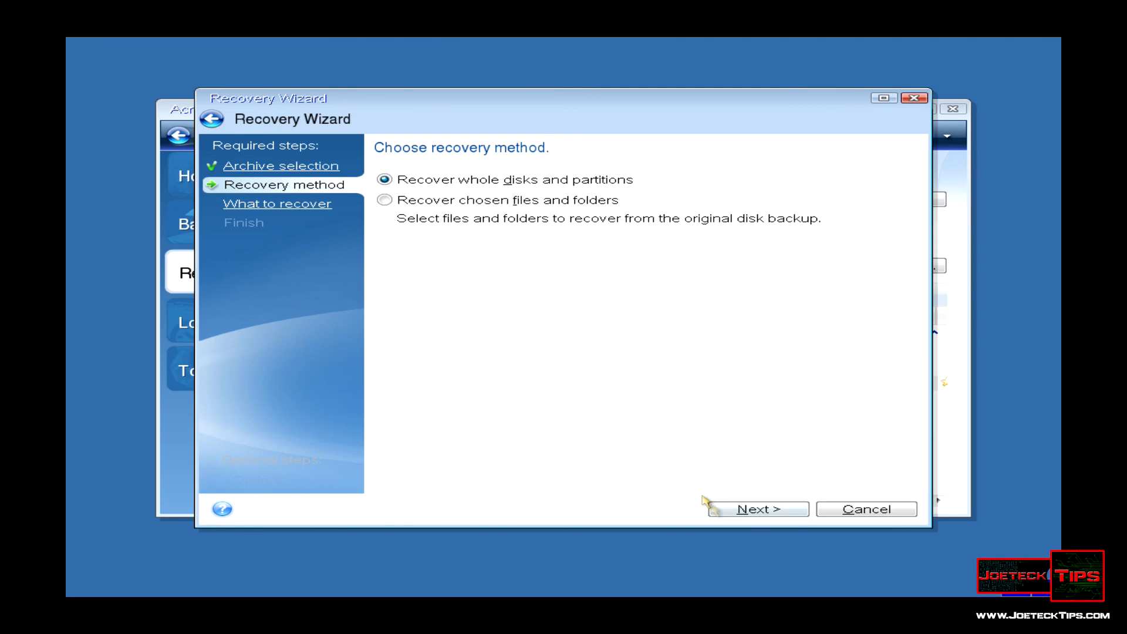
{"action": "left_click", "coordinate": [756, 509]}
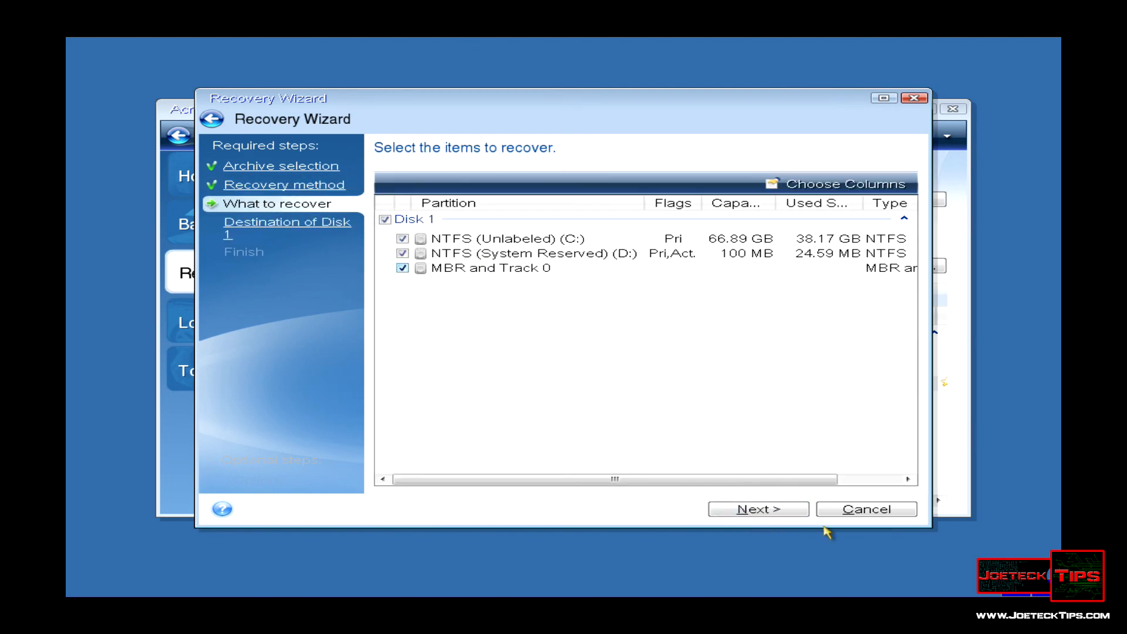
{"action": "left_click", "coordinate": [757, 509]}
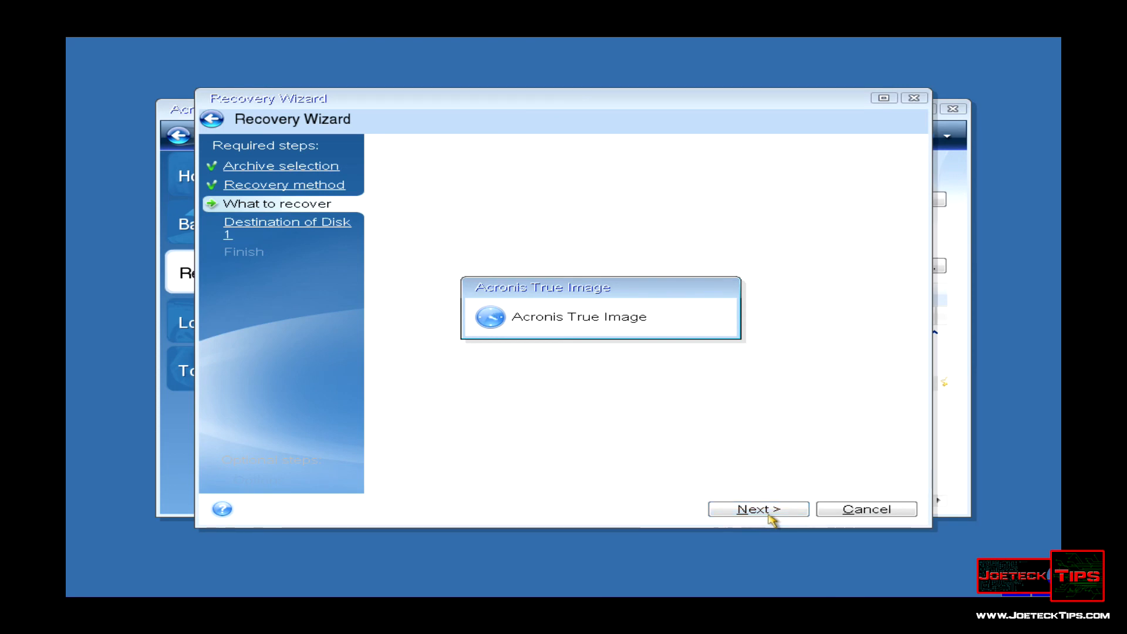
{"action": "left_click", "coordinate": [756, 509]}
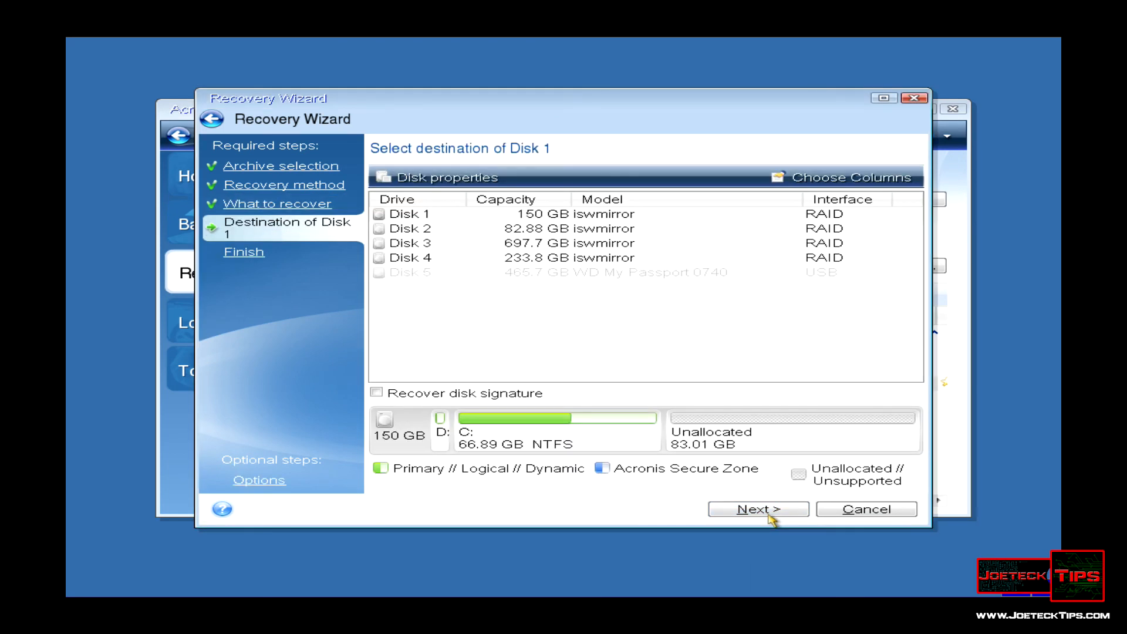
{"action": "left_click", "coordinate": [410, 214]}
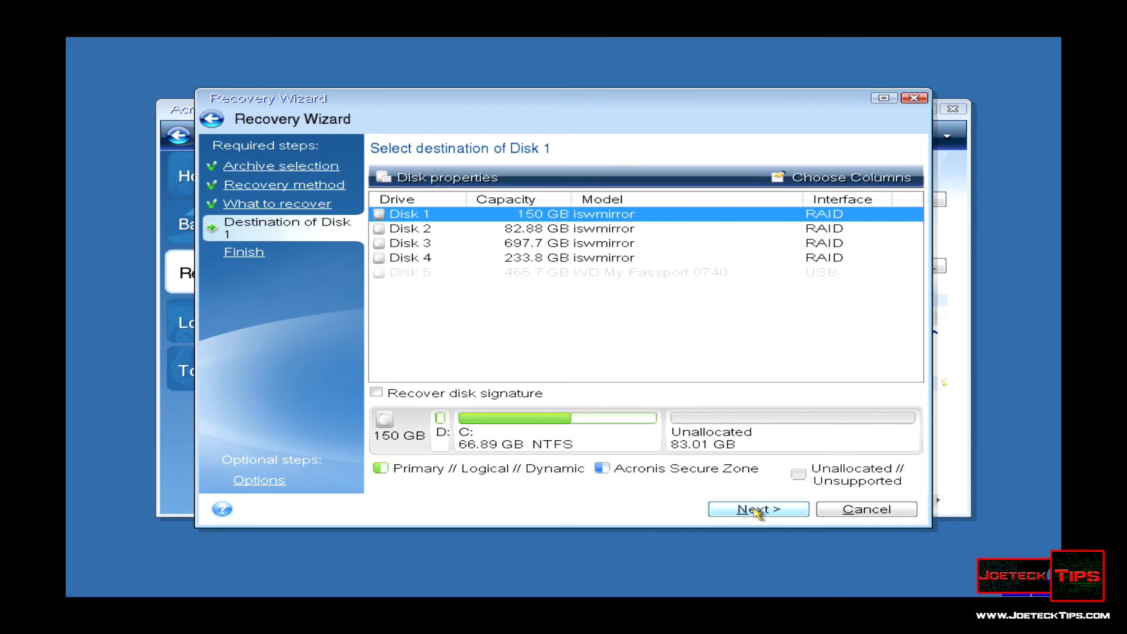
{"action": "left_click", "coordinate": [757, 509]}
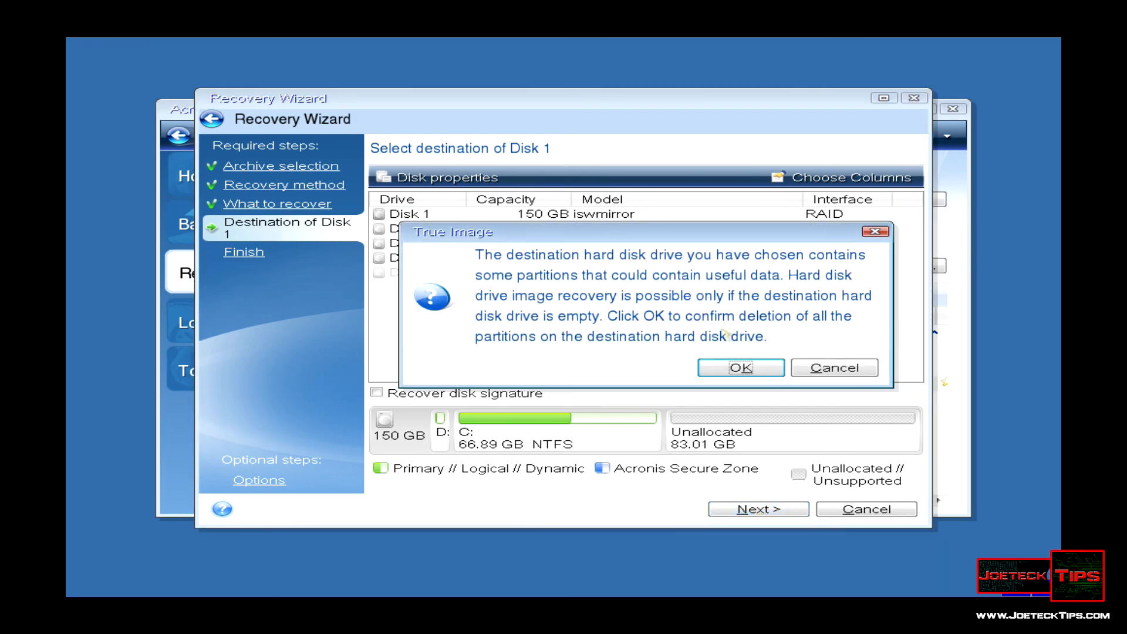
{"action": "left_click", "coordinate": [741, 368]}
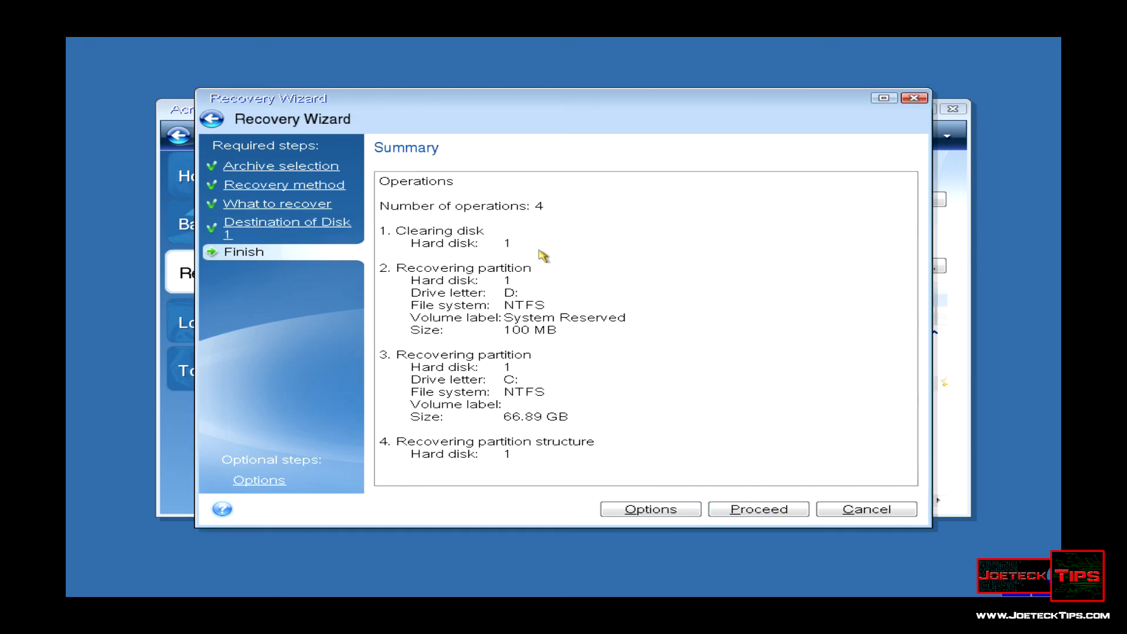
{"action": "mouse_move", "coordinate": [758, 509]}
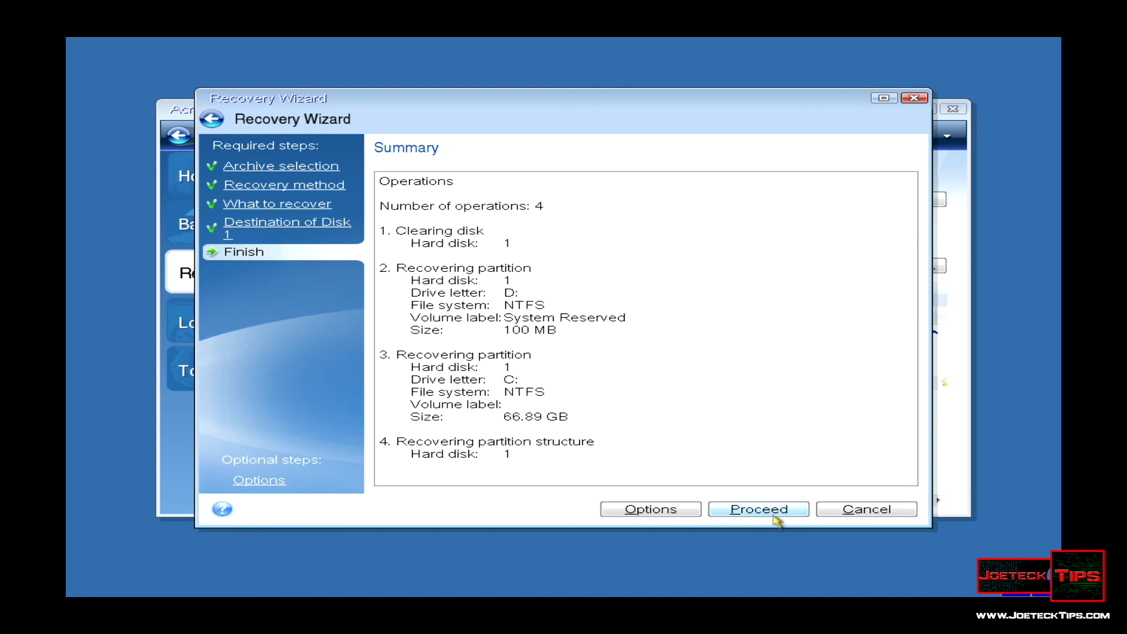